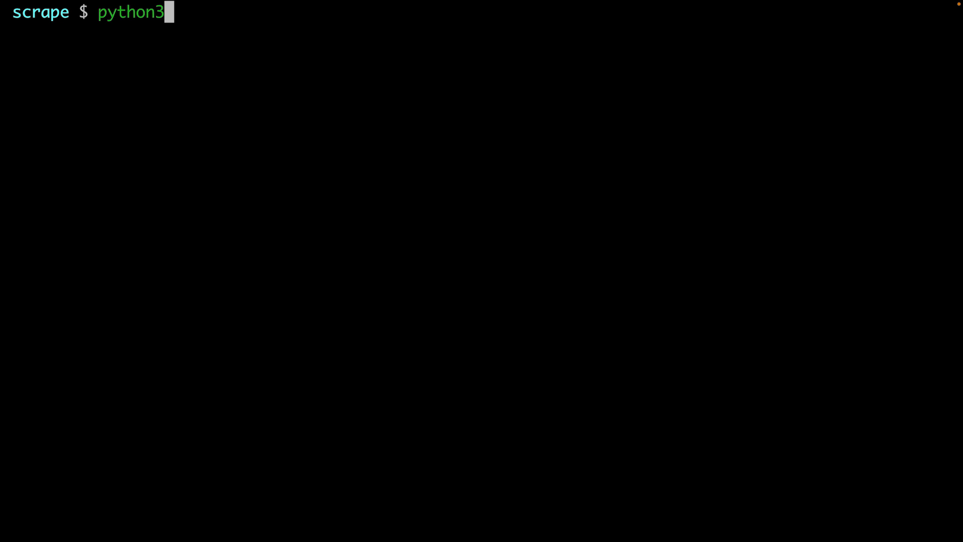
Create the .env virtual environment with python3 -m venv, activate it, and pip install selenium
type("-m venv")
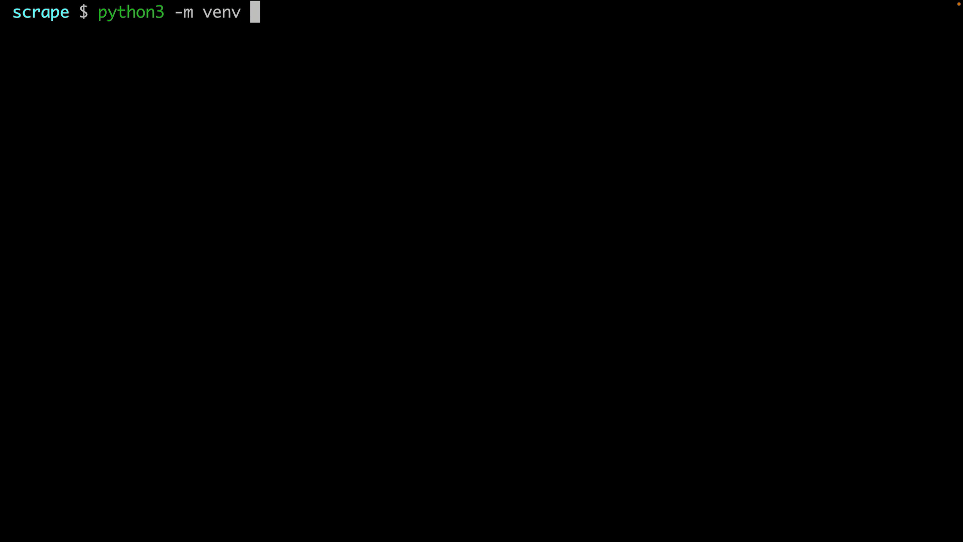
type(".env")
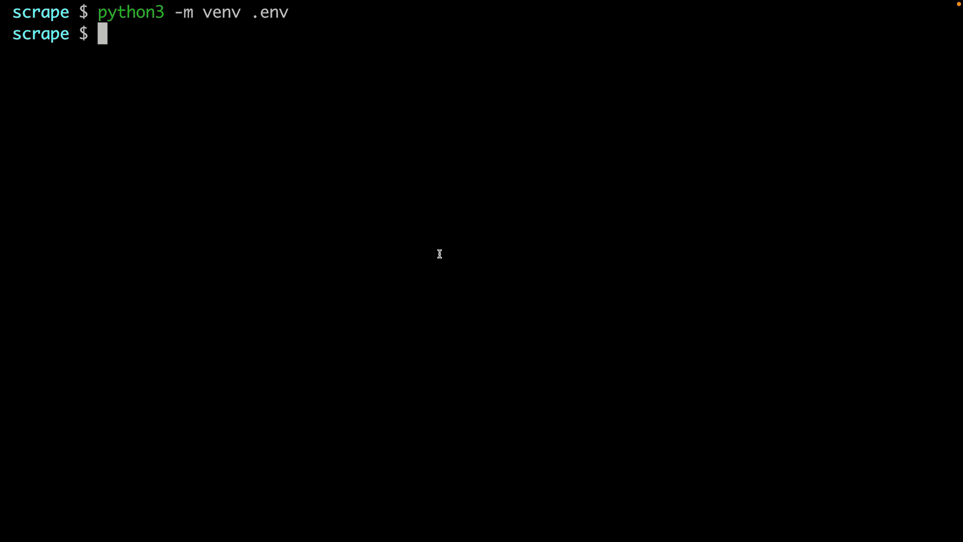
type("source .env")
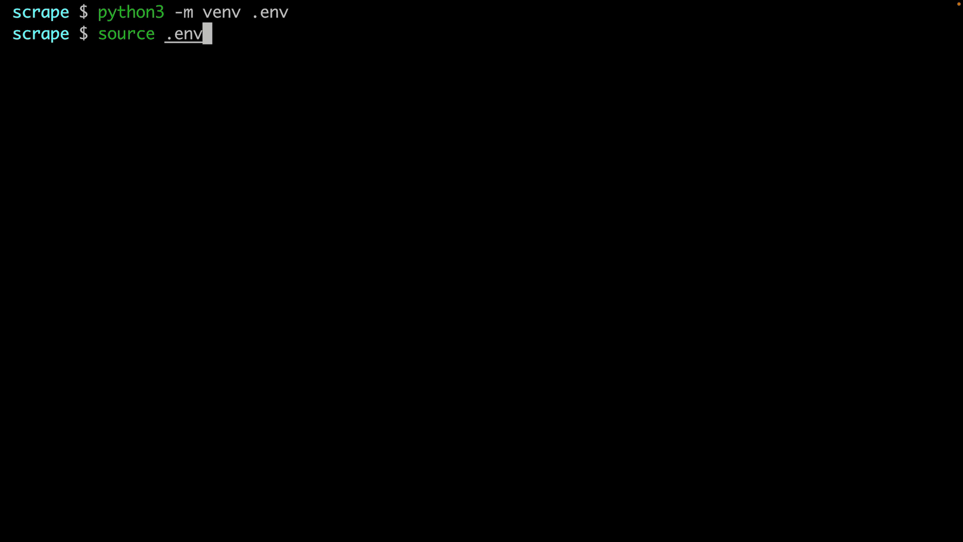
type("/bin/ac")
type("pip ins")
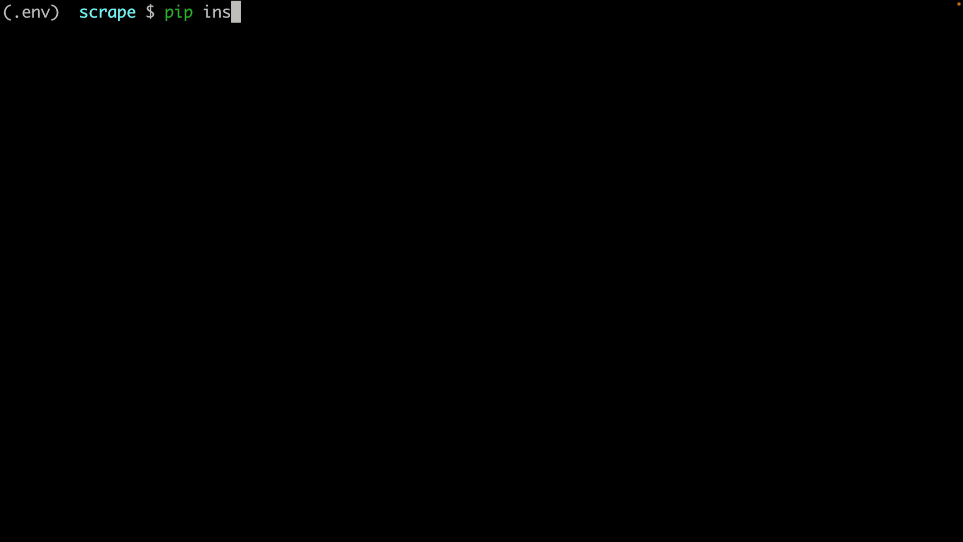
type("tall selenium")
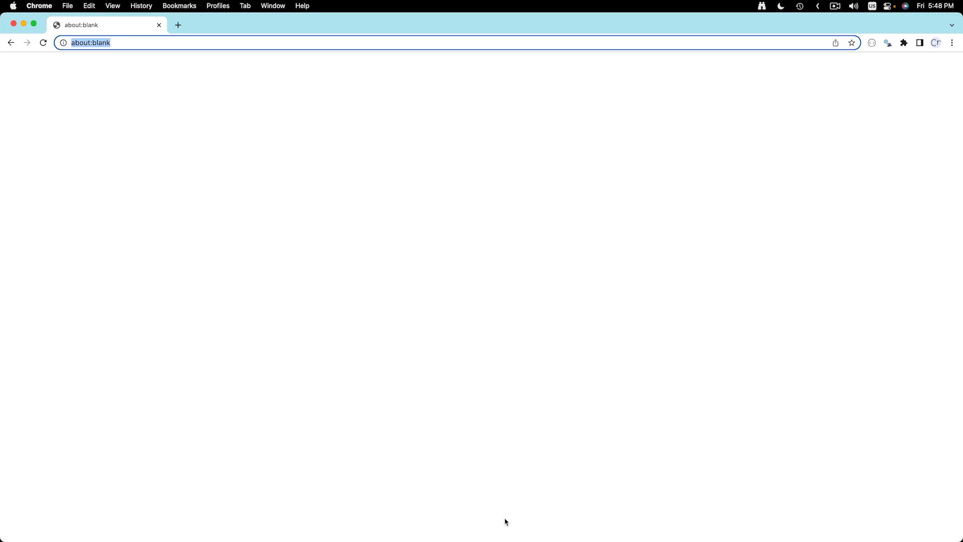
Go to selenium.dev's Install browser drivers page and follow the Chrome row's Downloads link
type("s")
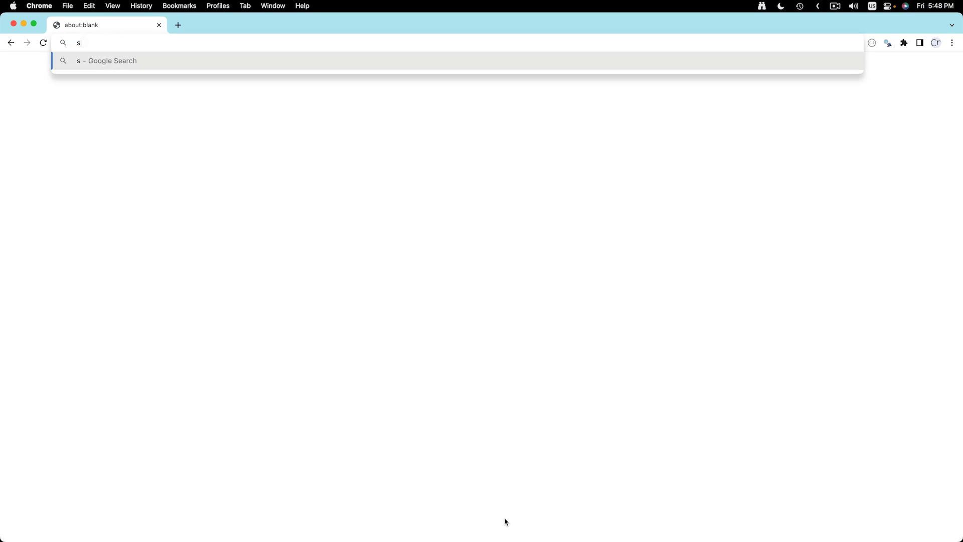
type("elenium.dev")
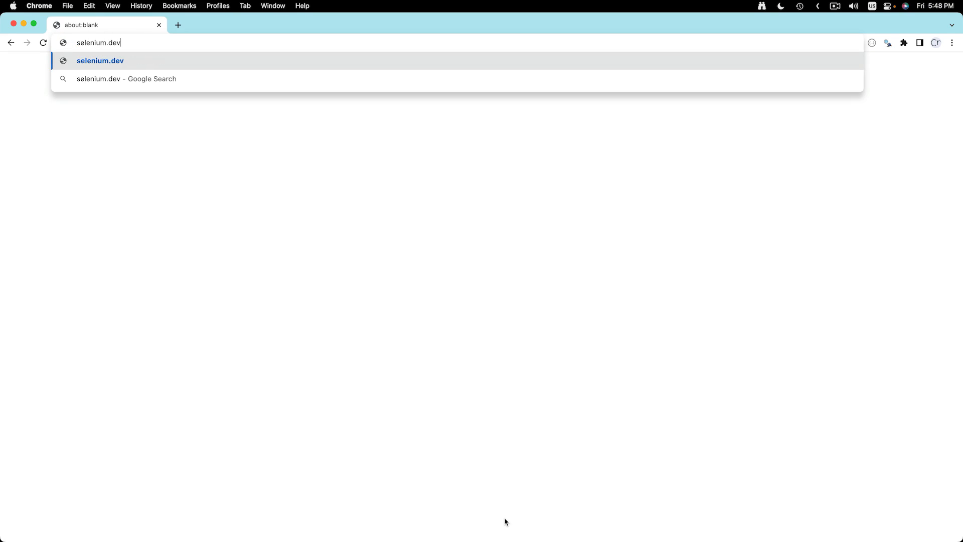
type("/documentation/webdriver")
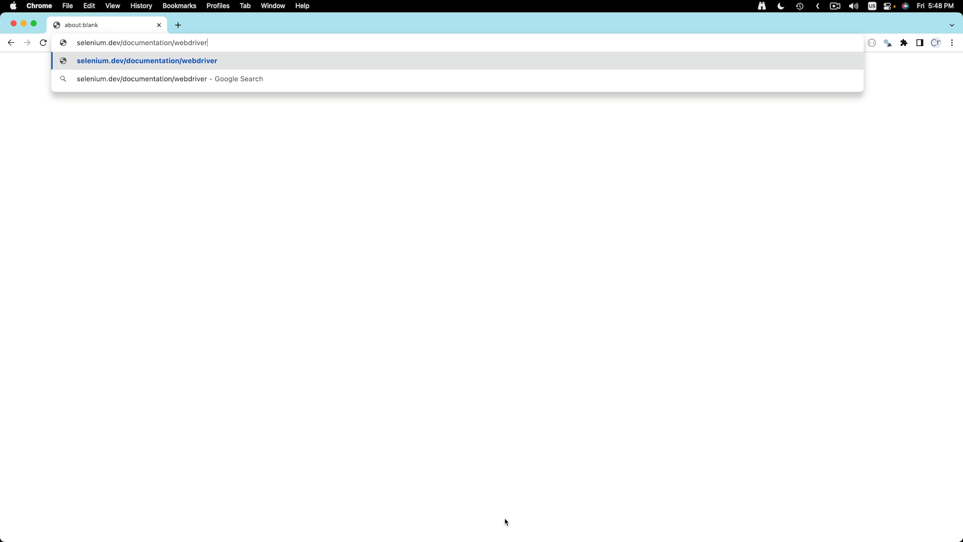
type("/getting_started/install_drivers/")
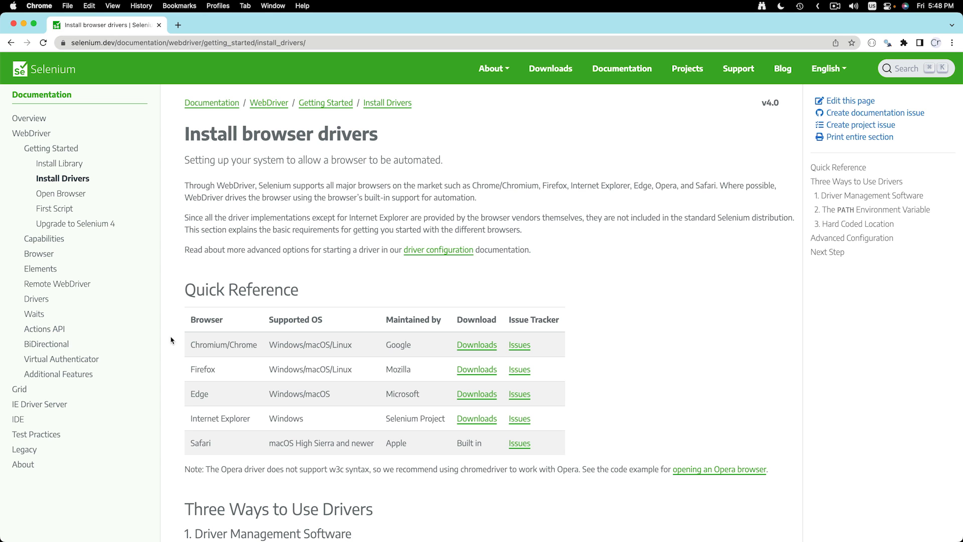
left_click(476, 344)
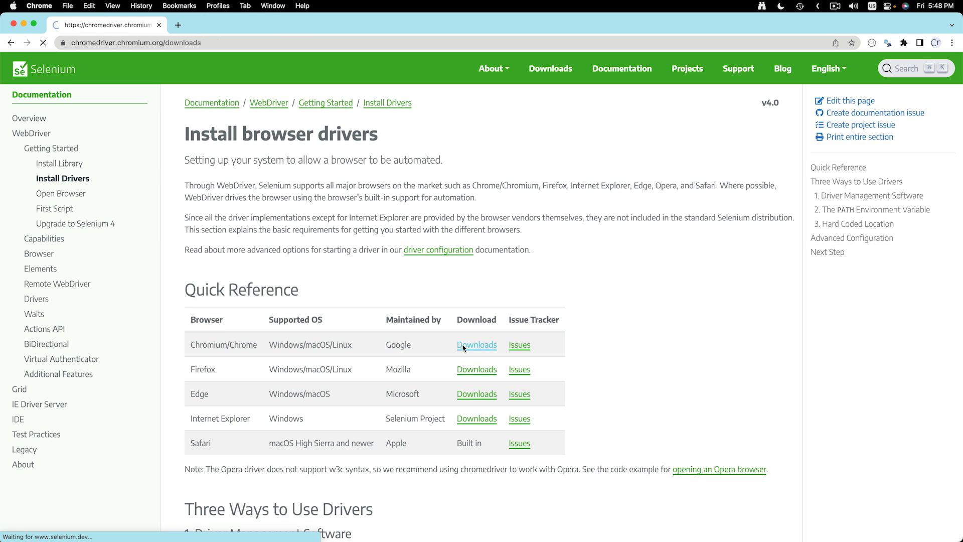
left_click(954, 42)
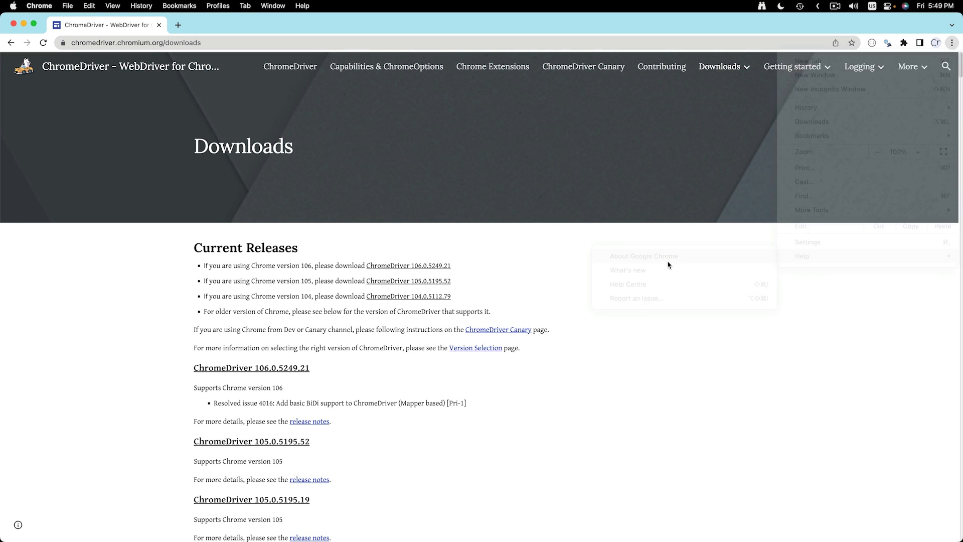
Confirm Chrome 104, then save ChromeDriver 104.0.5112.79 chromedriver_mac64_m1.zip into chrome_driver
left_click(643, 255)
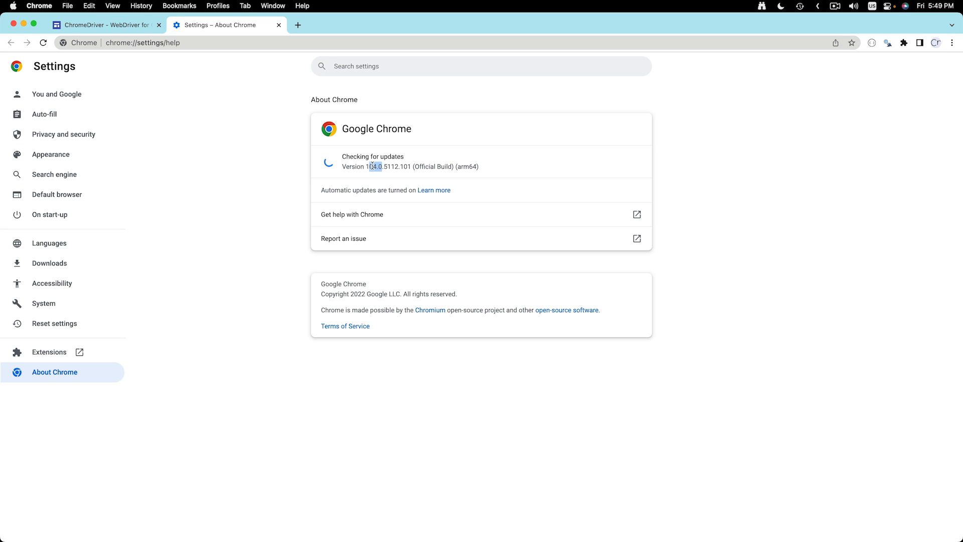
left_click(104, 25)
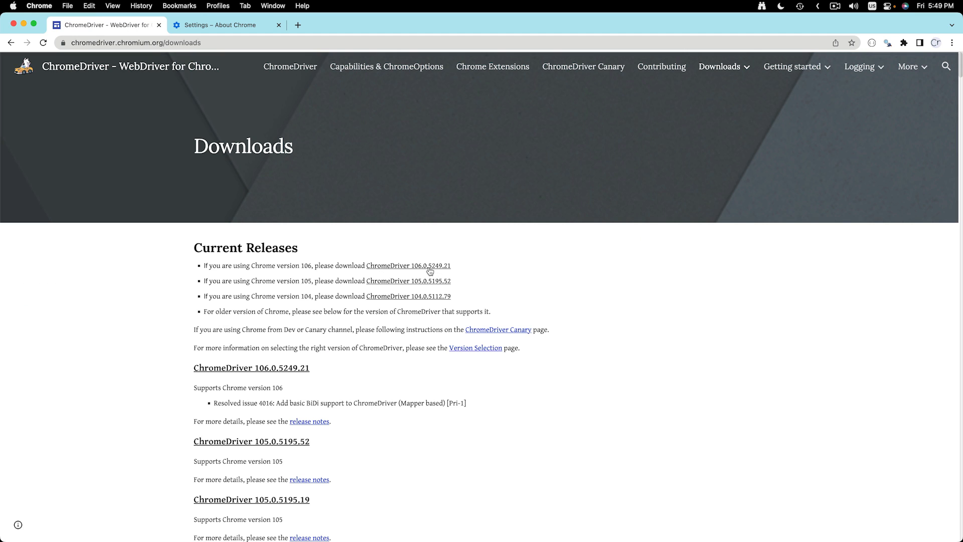
left_click(408, 296)
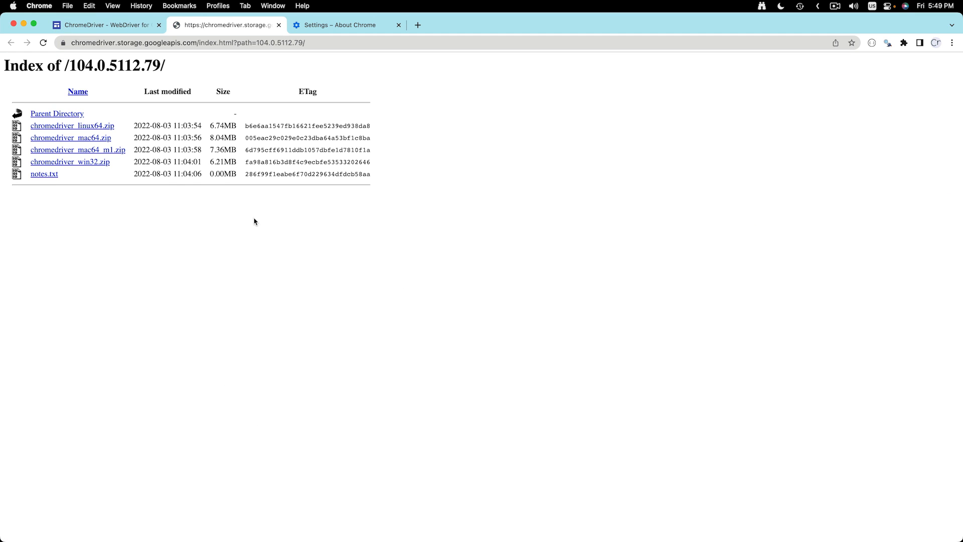
left_click(78, 149)
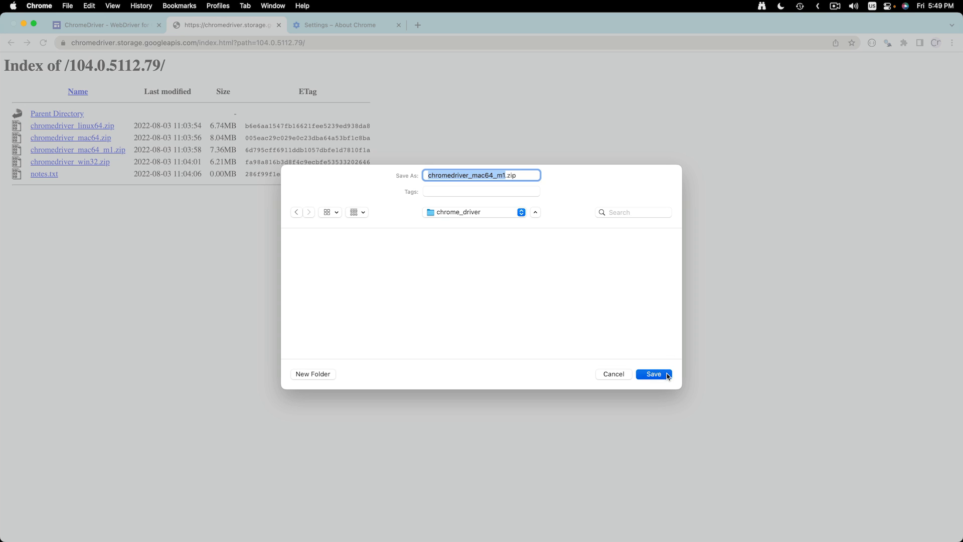
left_click(653, 373)
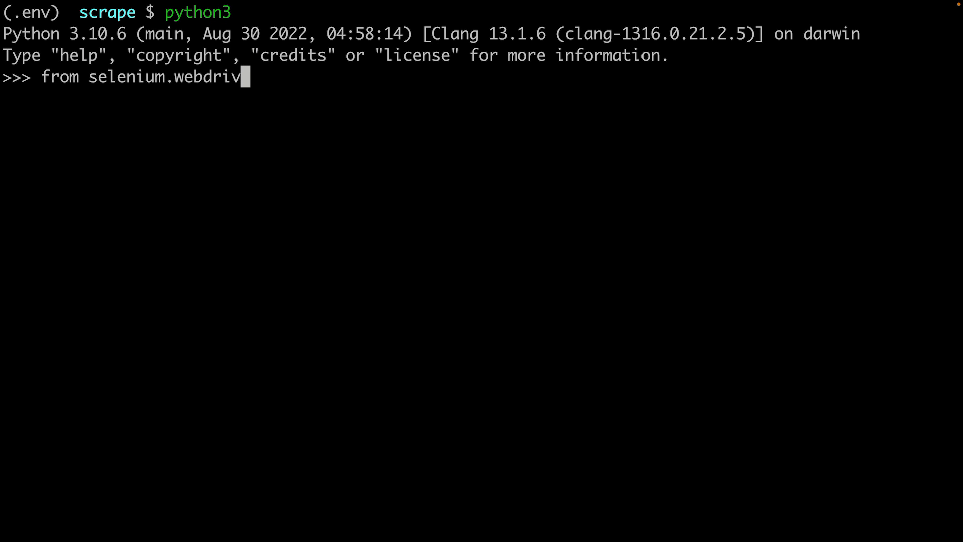
In python3, import Chrome from selenium.webdriver and run driver = Chrome()
type("er import Chrome")
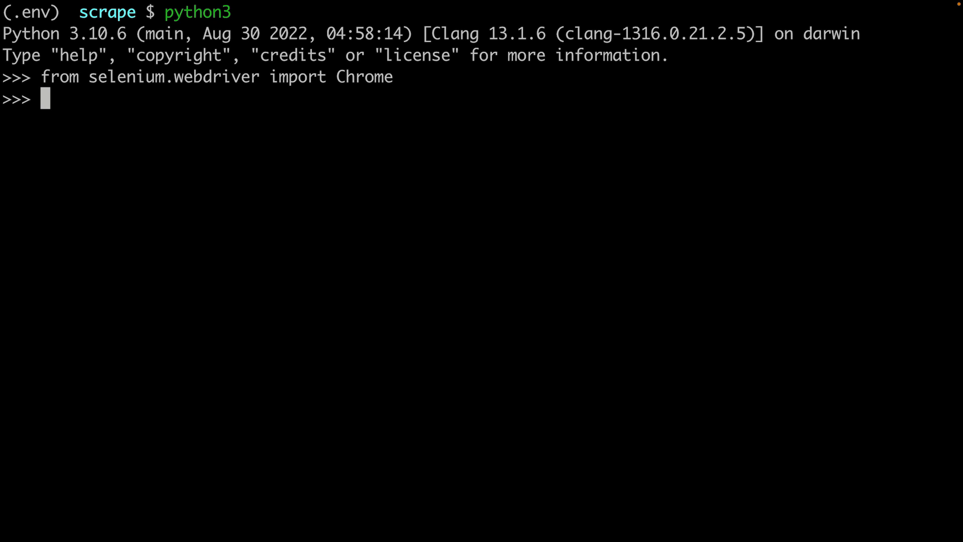
type("driver = Chrome(")
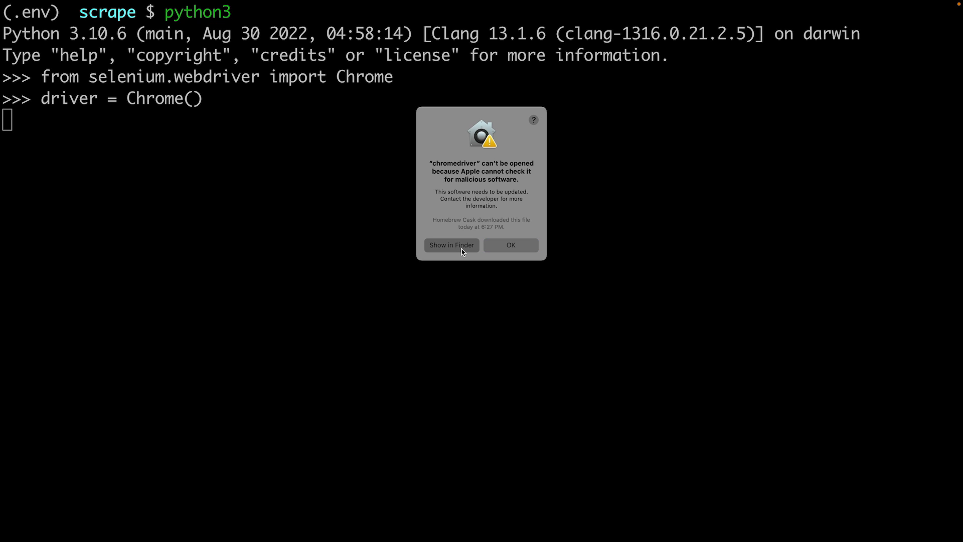
Reveal chromedriver in Finder, open it past the unverified-developer warning, and return to Python
left_click(450, 245)
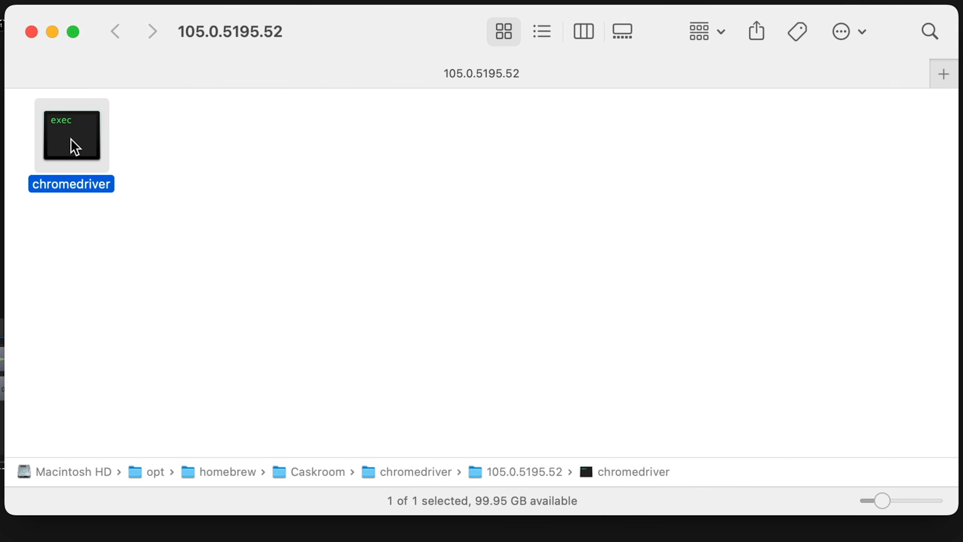
right_click(71, 135)
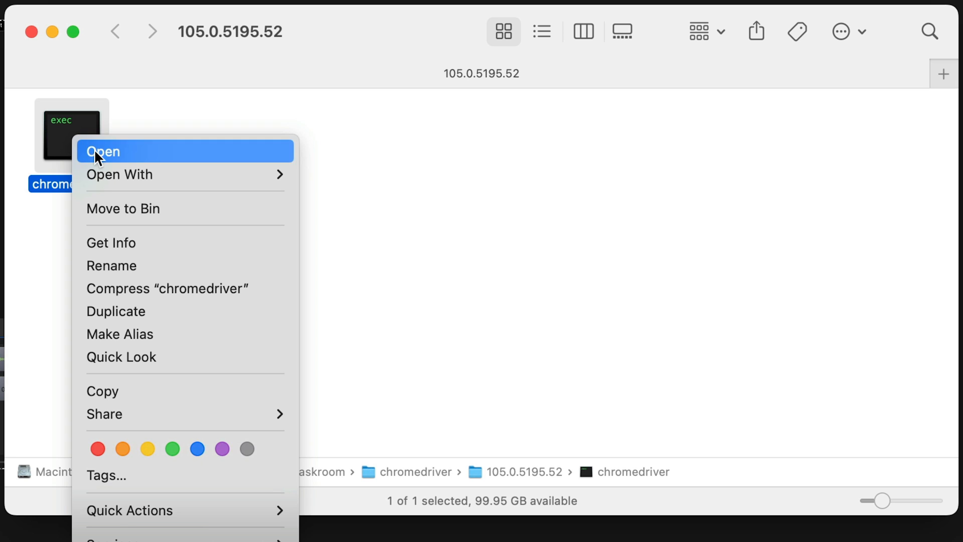
left_click(103, 151)
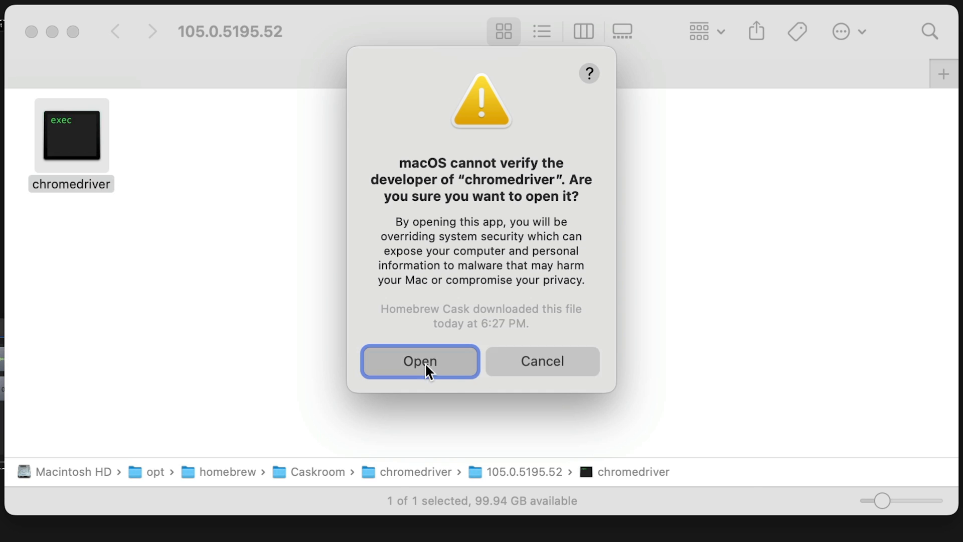
left_click(420, 361)
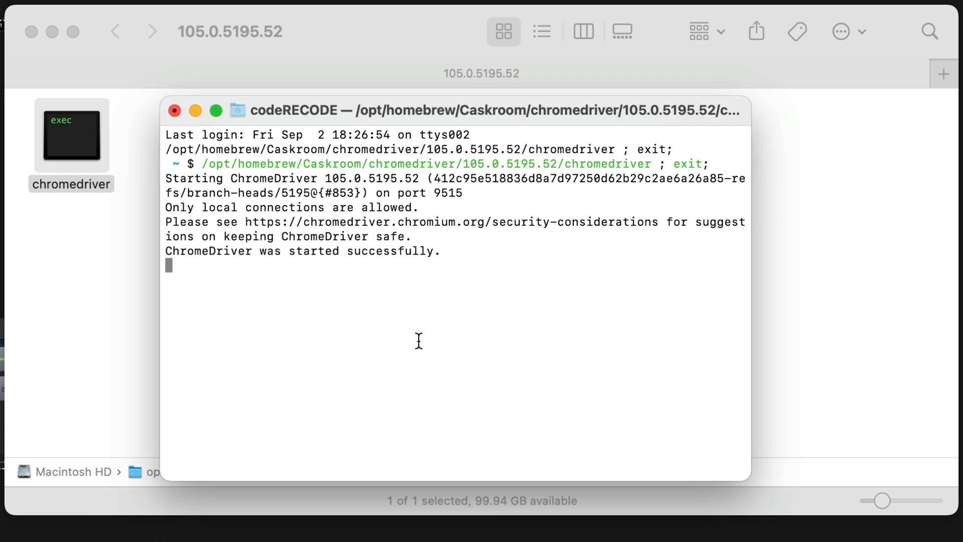
key("ctrl+z")
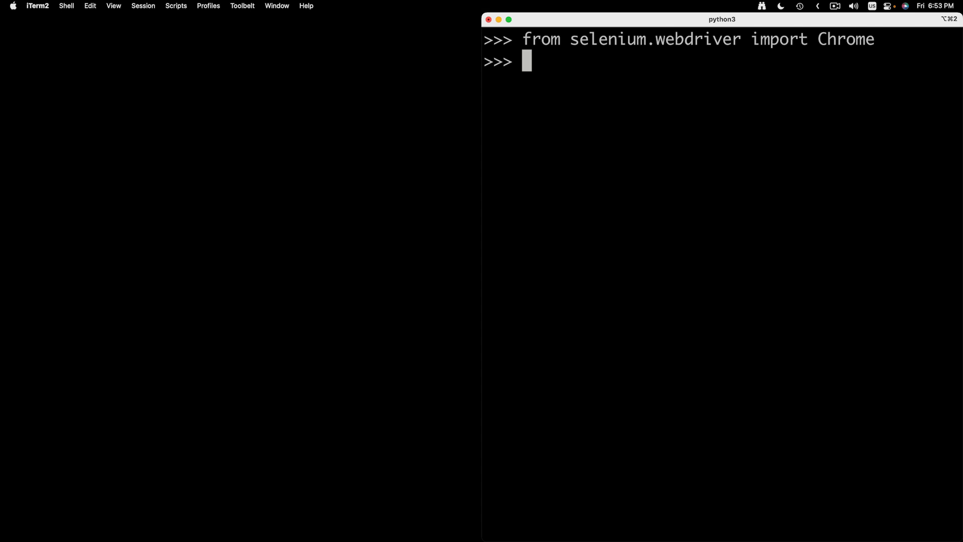
Run driver = Chrome() to launch a Selenium-controlled Chrome window
type("driver = C")
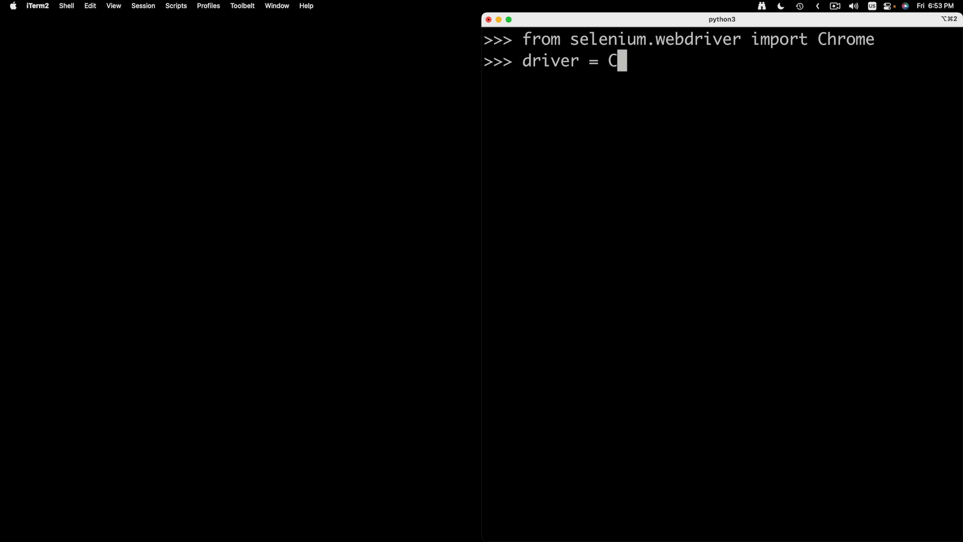
type("hrome()")
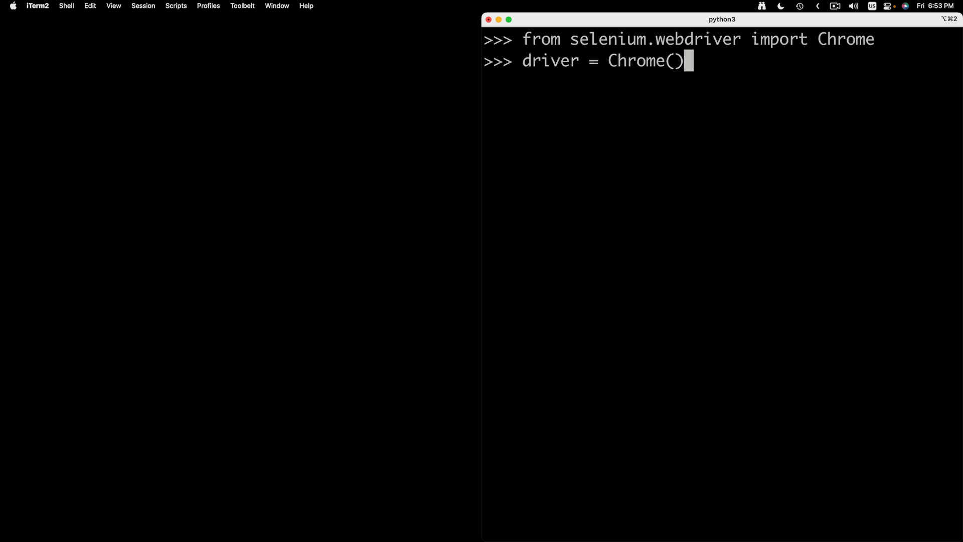
key("Return")
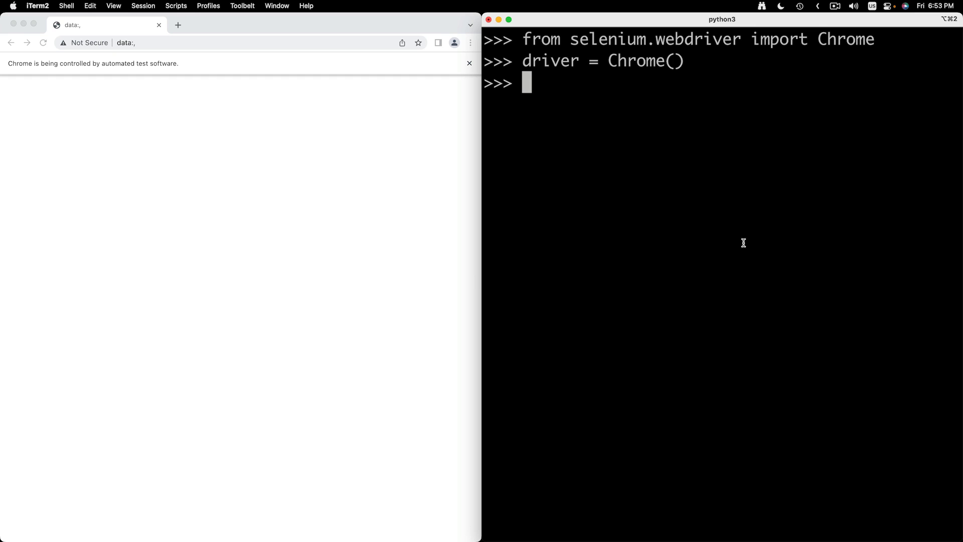
type("driver.get(")
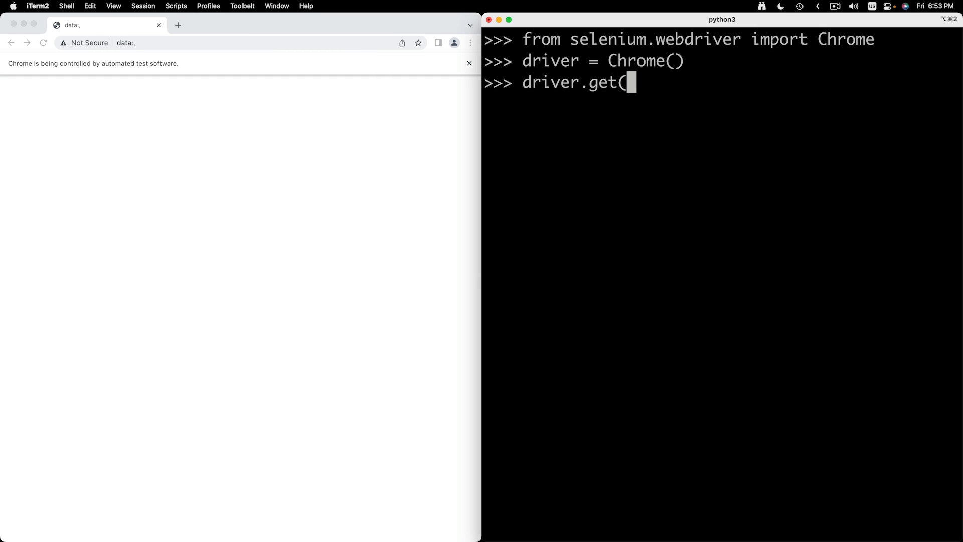
type("\"http")
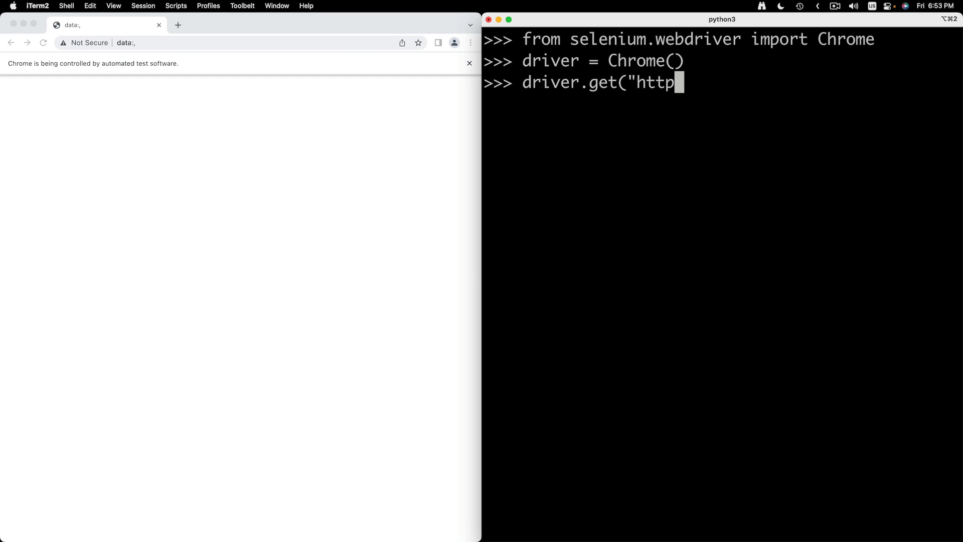
type("s://oxylabs.io")
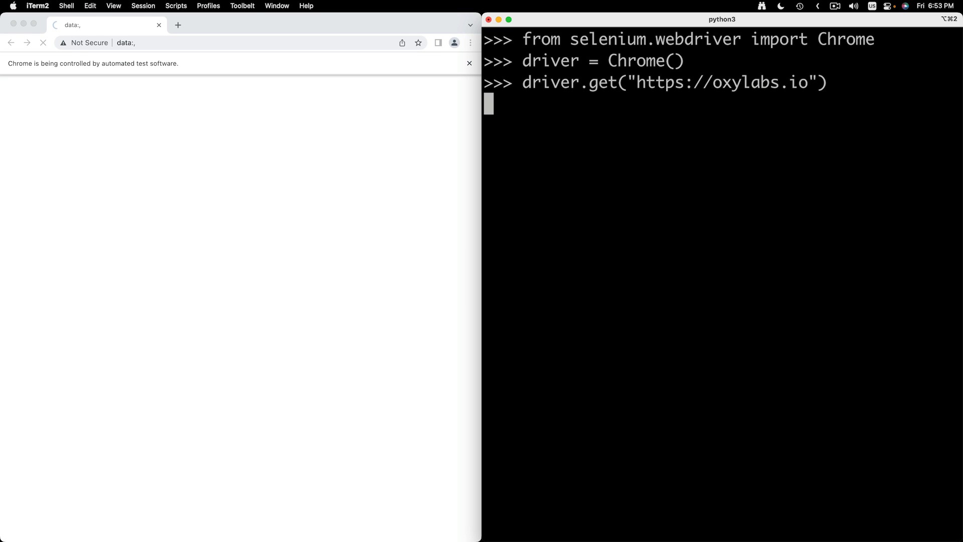
key("Return")
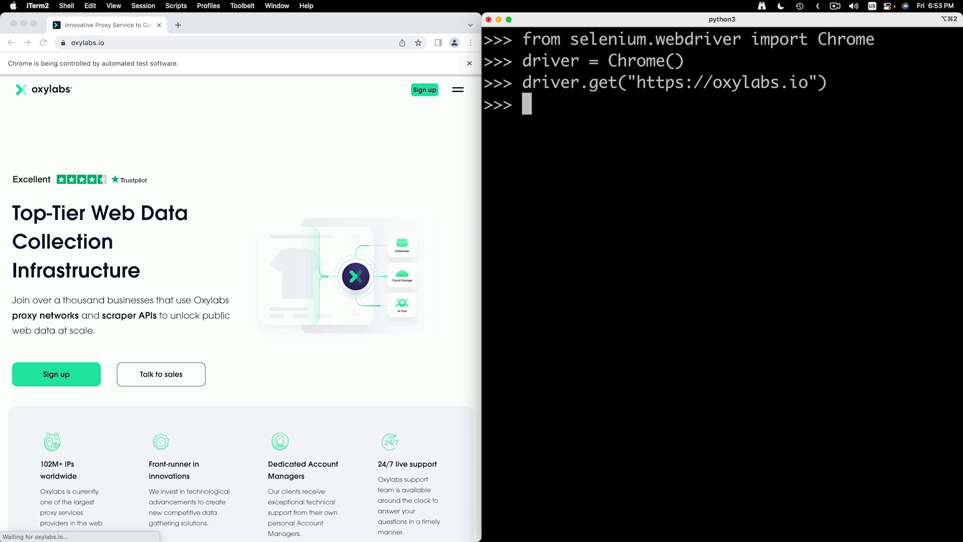
type("d")
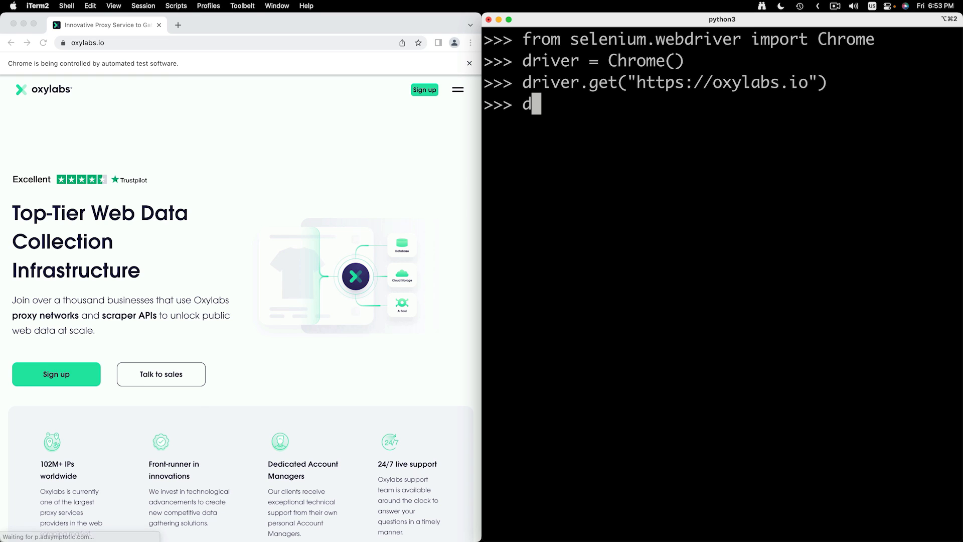
type("river.quit()")
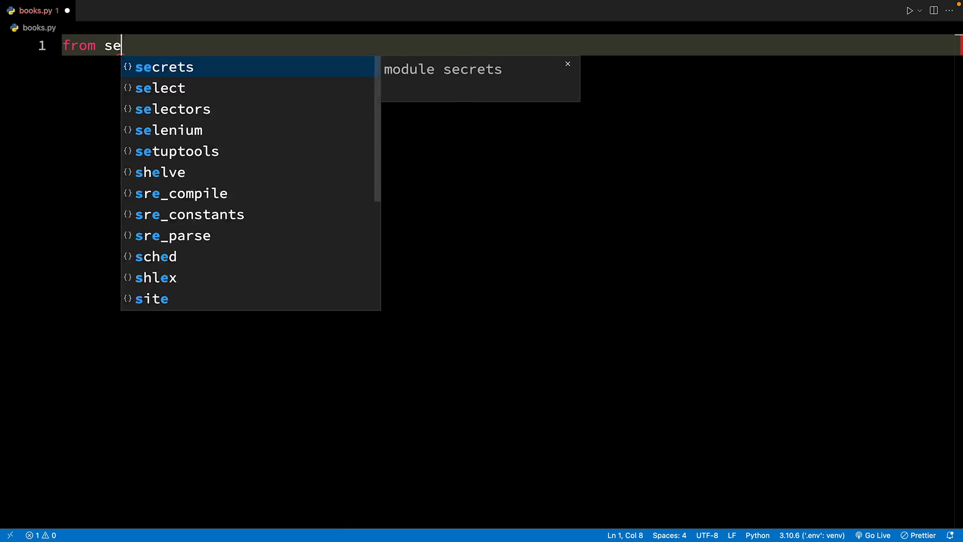
Add 'from selenium.webdriver import Chrome, ChromeOptions' and 'from selenium.webdriver.common.by import By'
type("lenium.webdriver")
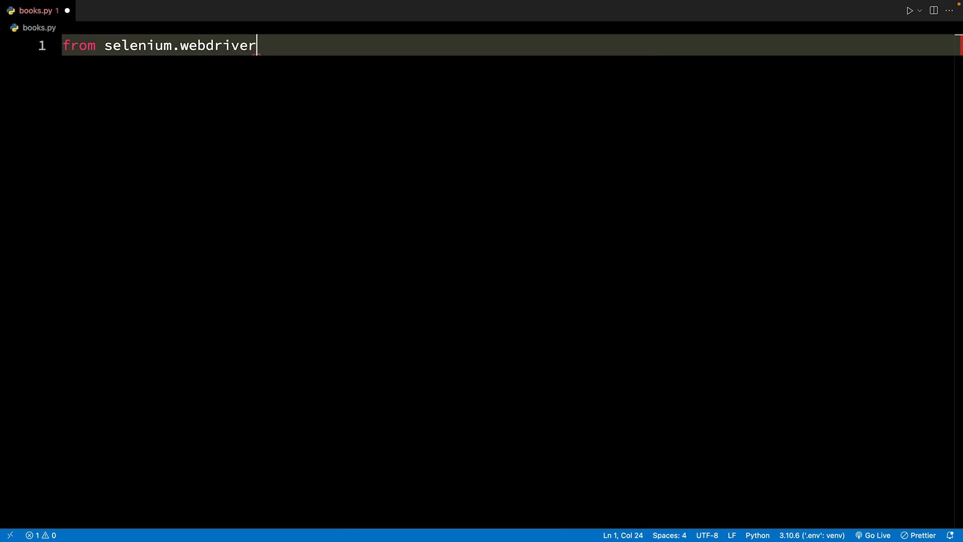
type("import Chrome, ChromeOptions")
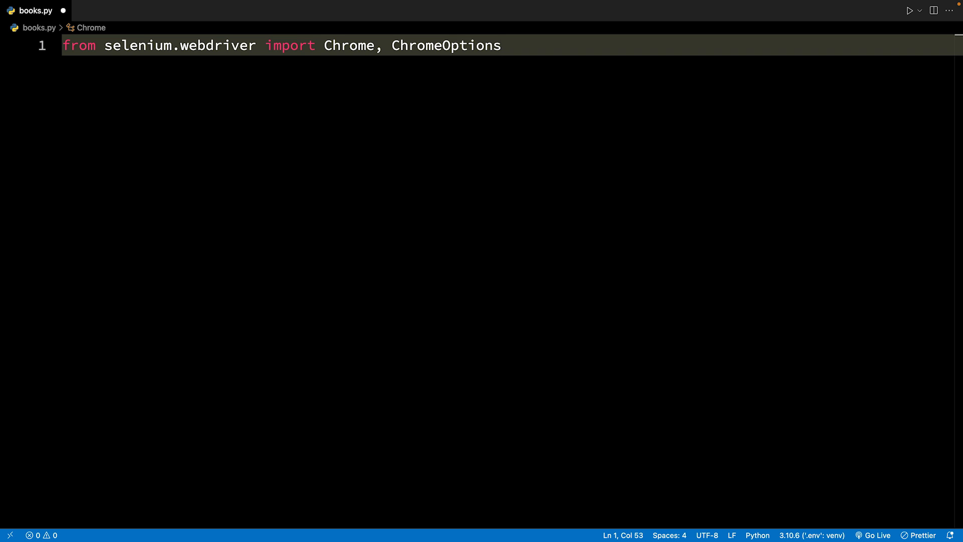
type("from selenium")
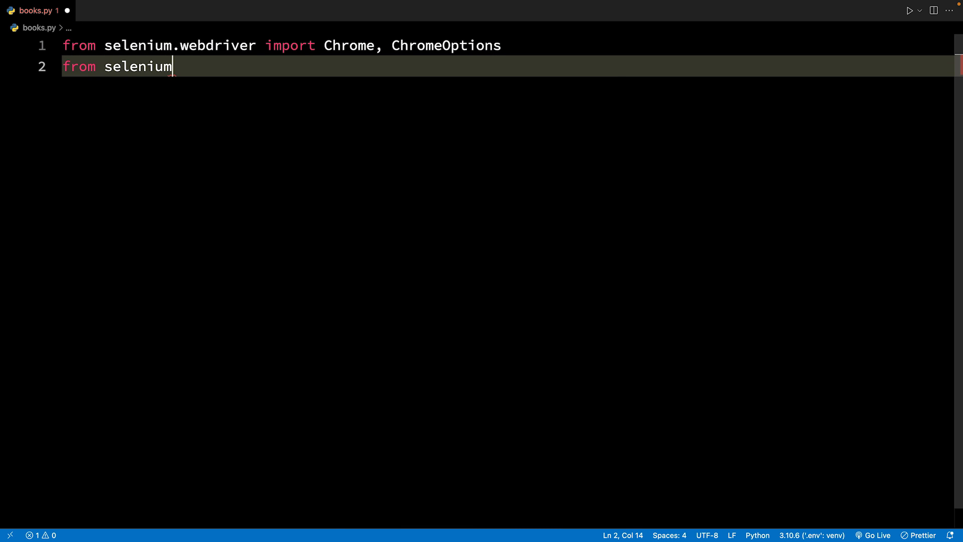
type(".webdriver")
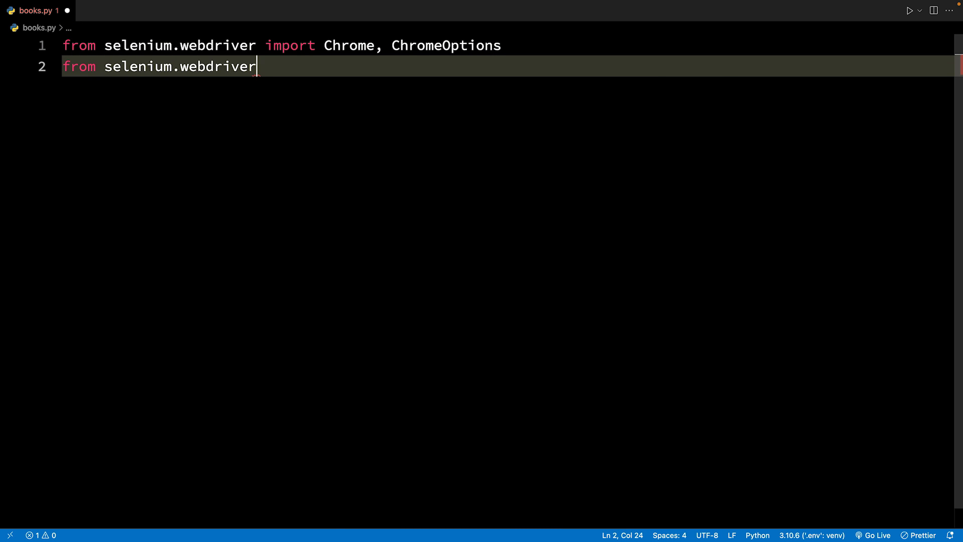
type(".common.by import By")
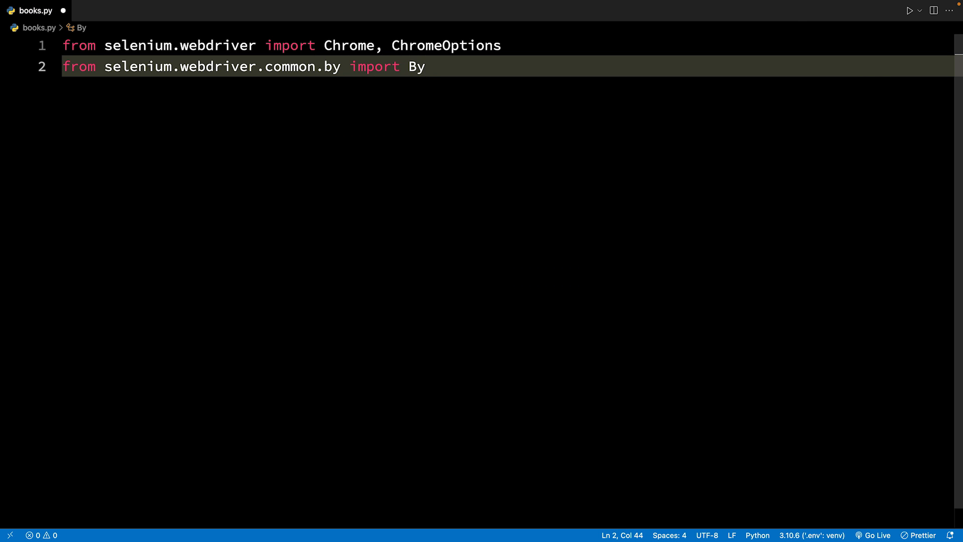
key("enter")
type("def get_data(")
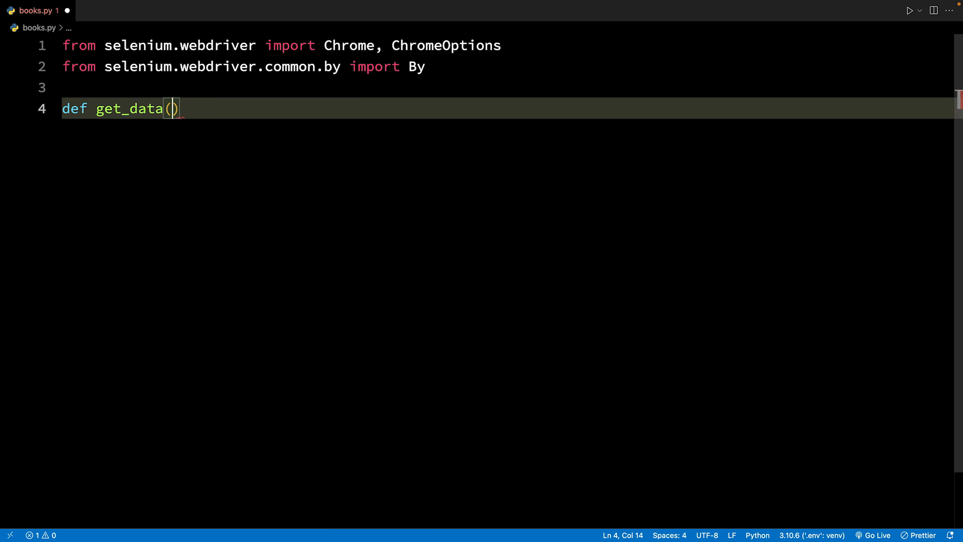
Define get_data(url)->list, main, and the if __name__ == '__main__': guard
type("url)->list:")
left_click(507, 213)
type("data = get_data(url")
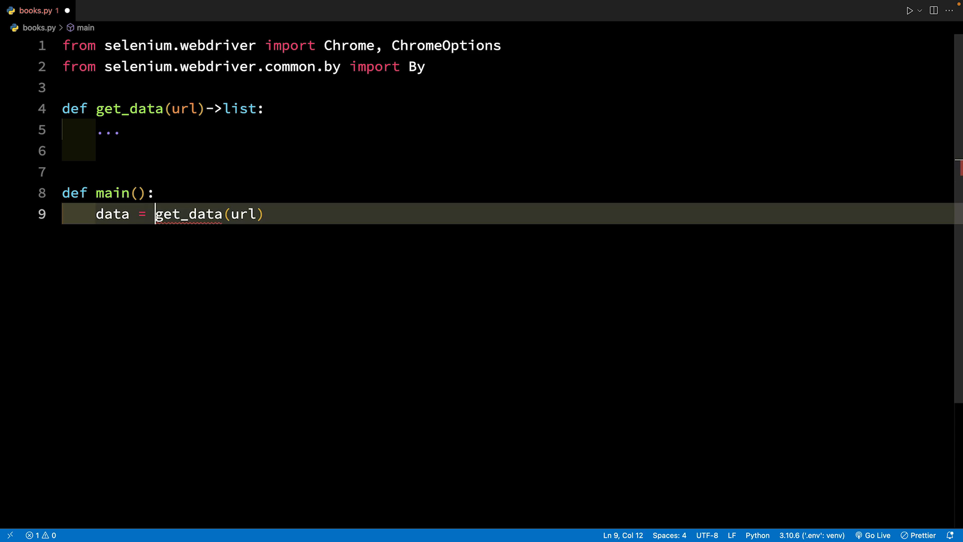
type("if __name__ == '")
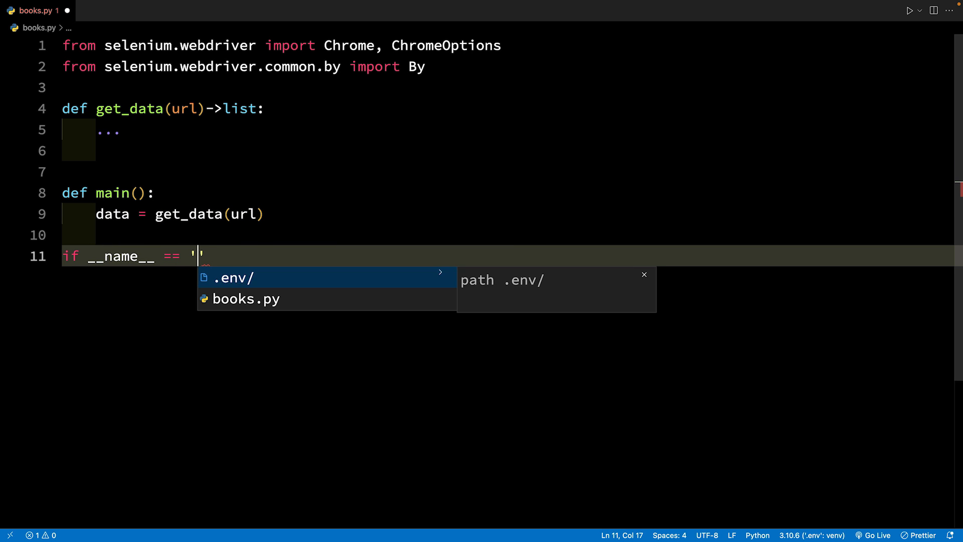
type("__main__':")
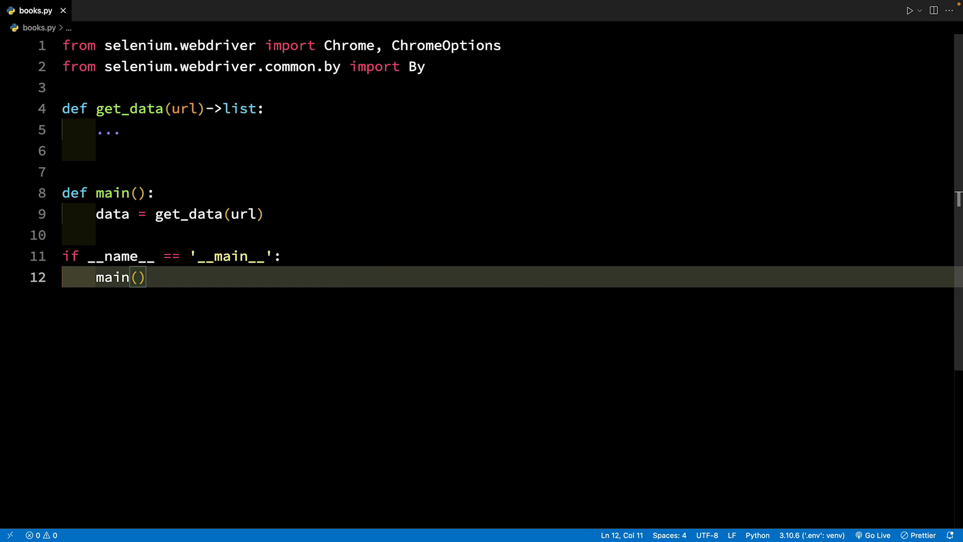
Replace get_data's placeholder with headless ChromeOptions, driver = Chrome(options=browser_options), and driver.get(url)
double_click(108, 129)
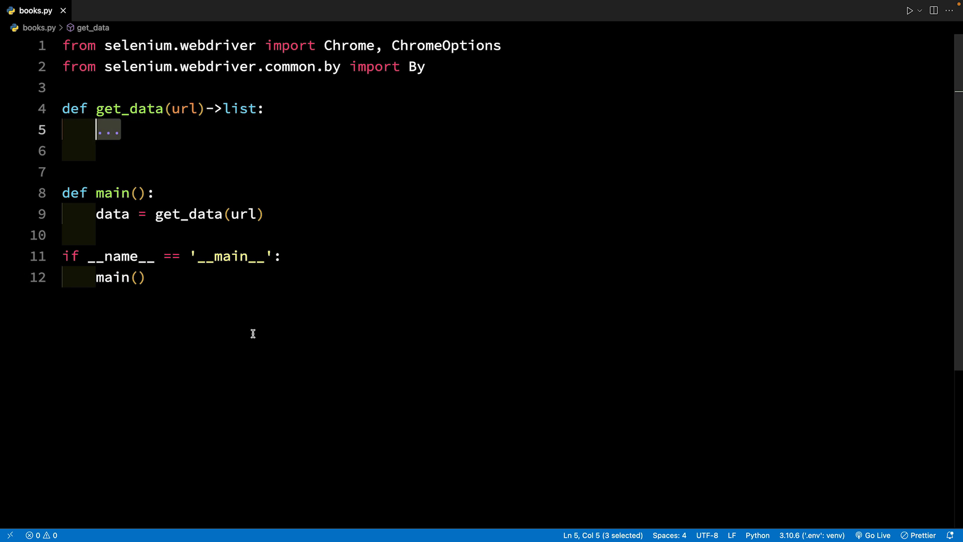
type("browser_options =")
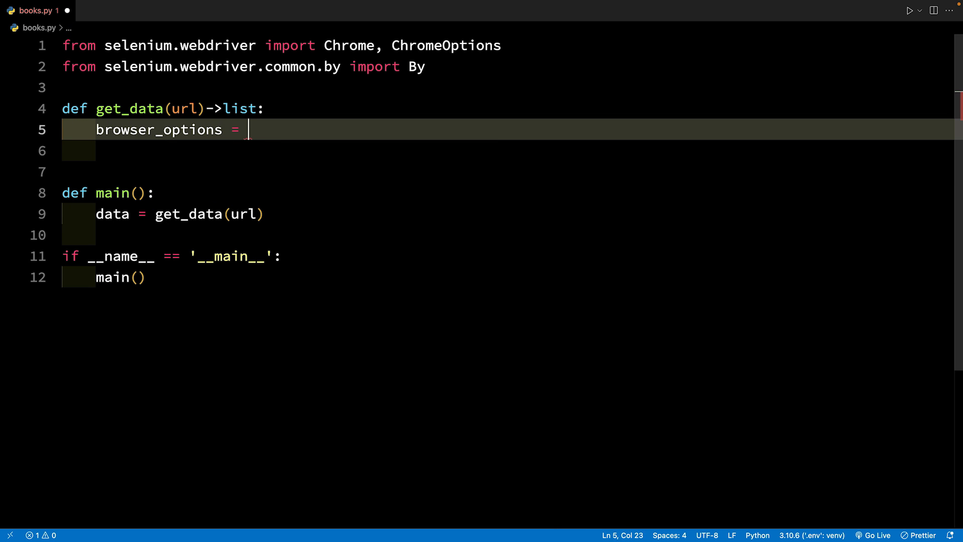
type("ChromeOptions()")
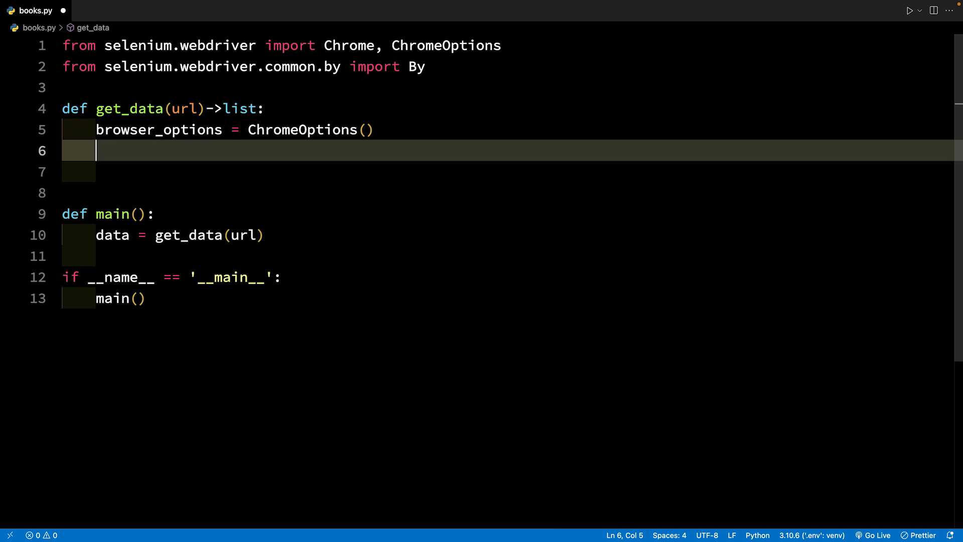
type("browser_options.headless")
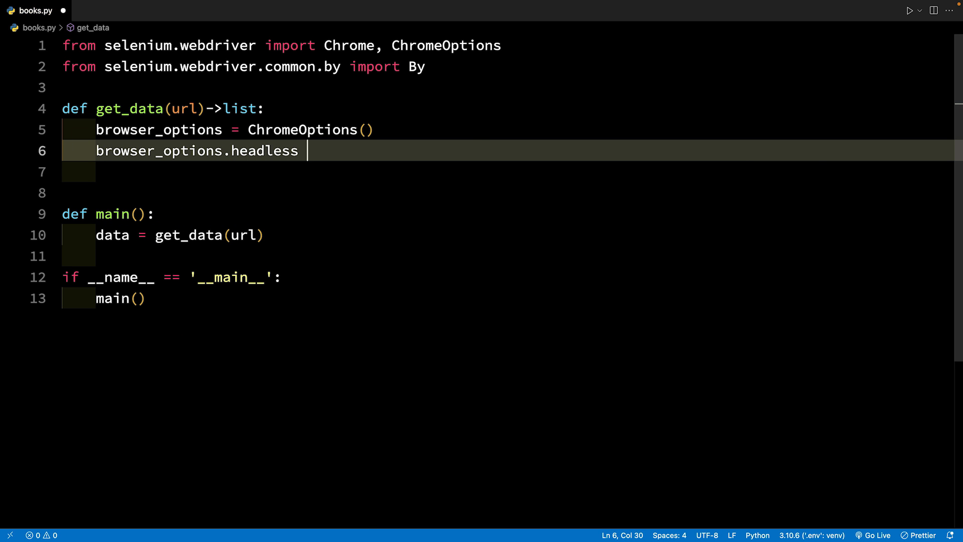
type("= True")
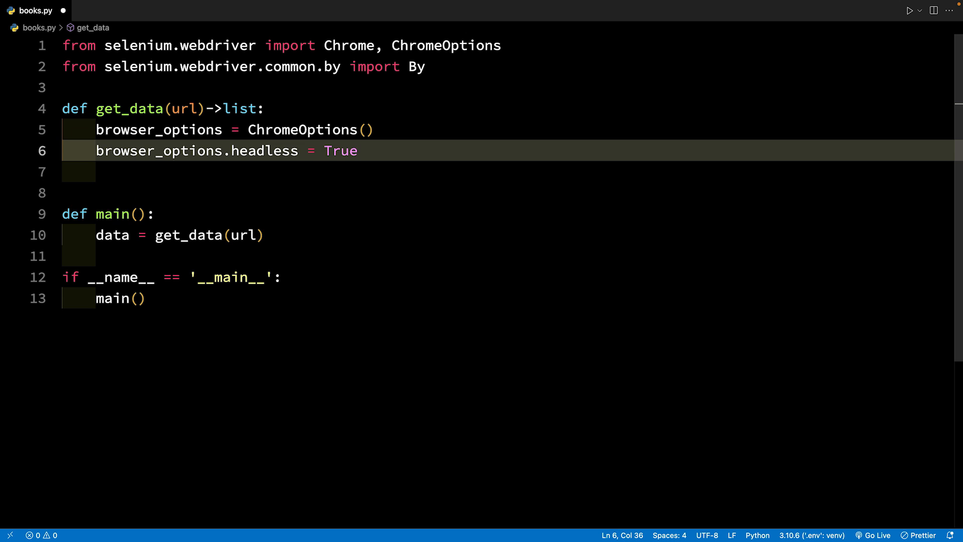
type("f")
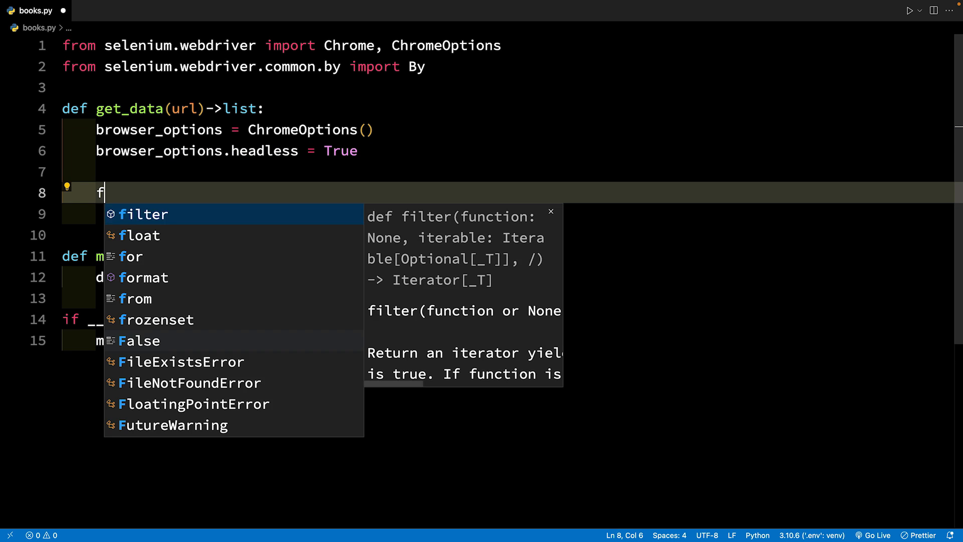
type("driver =")
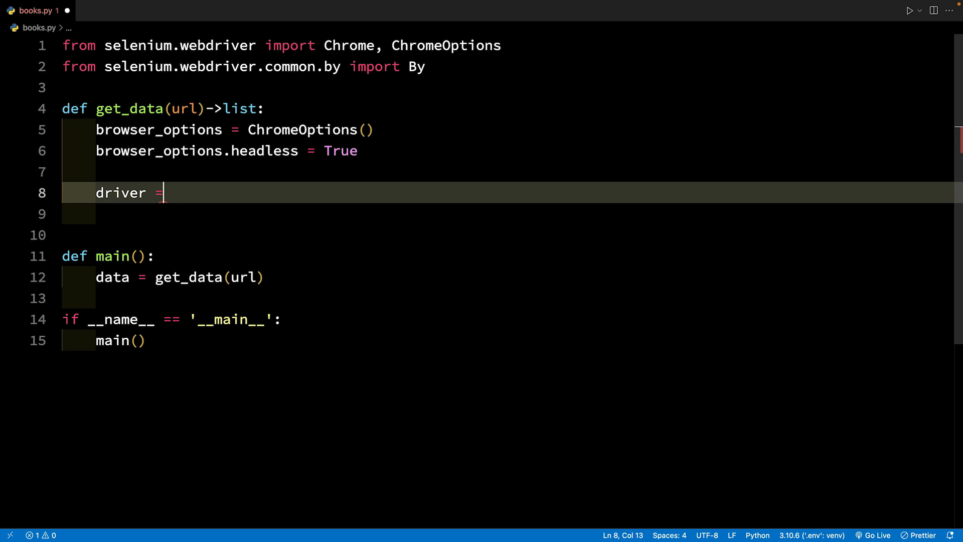
type("Chrome(options=")
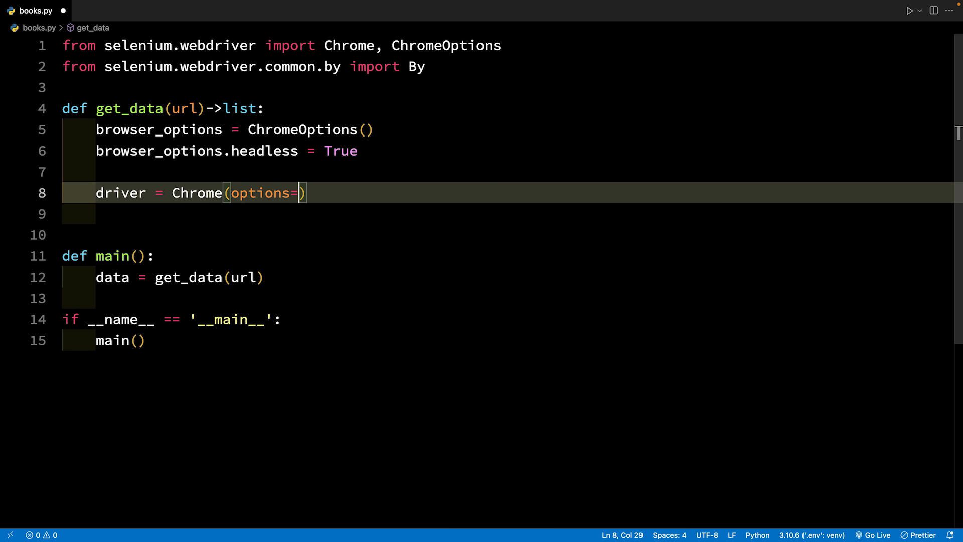
type("browser_options")
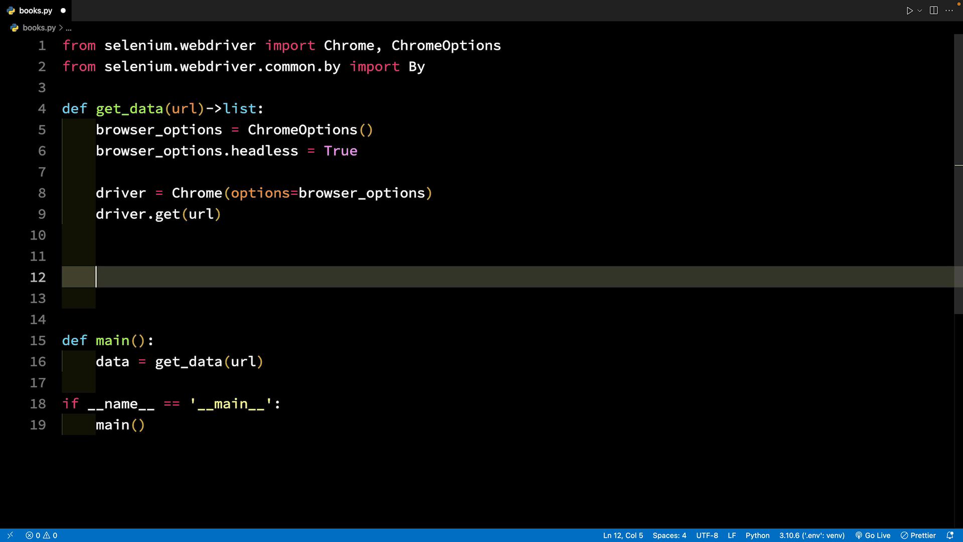
type("driver")
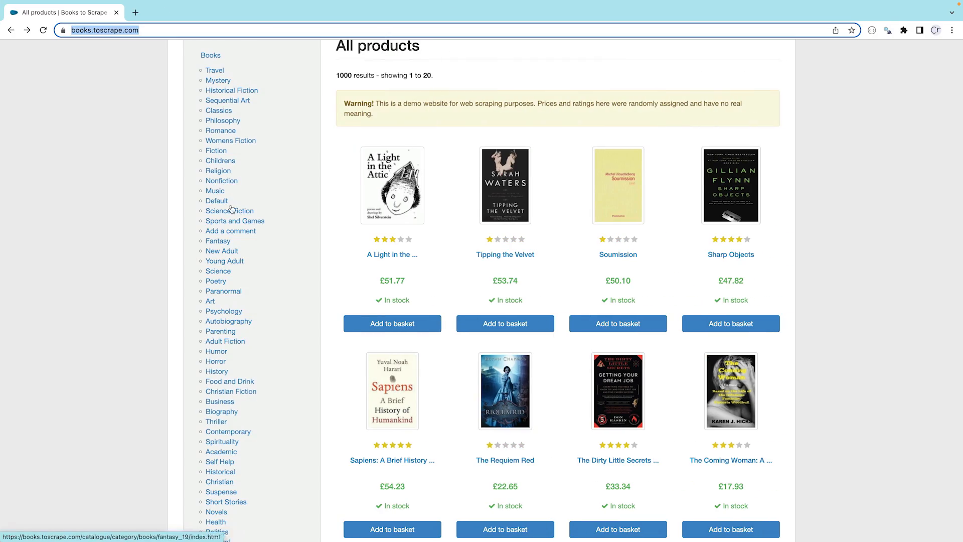
mouse_move(217, 351)
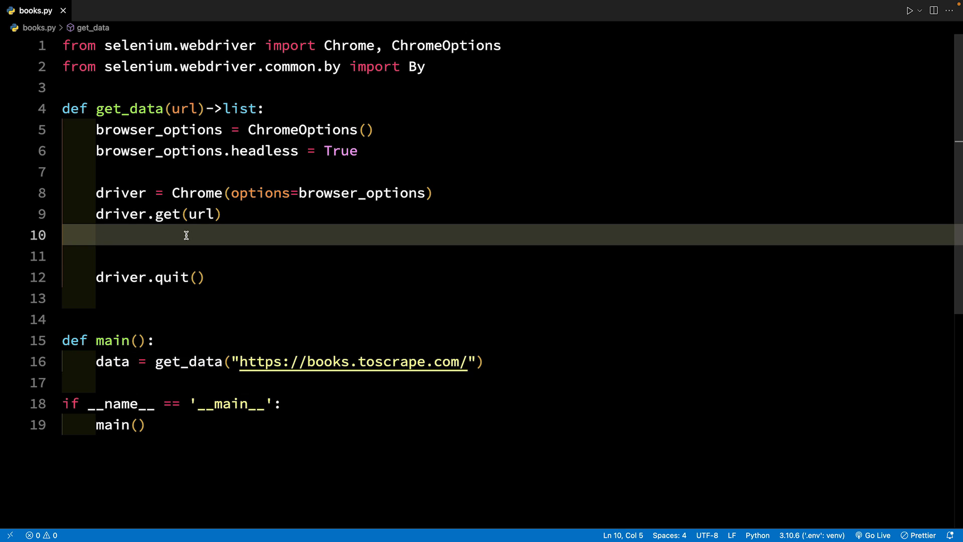
Assign the 'Humor' link to element using driver.find_element(By.LINK_TEXT, "Humor")
type("driver")
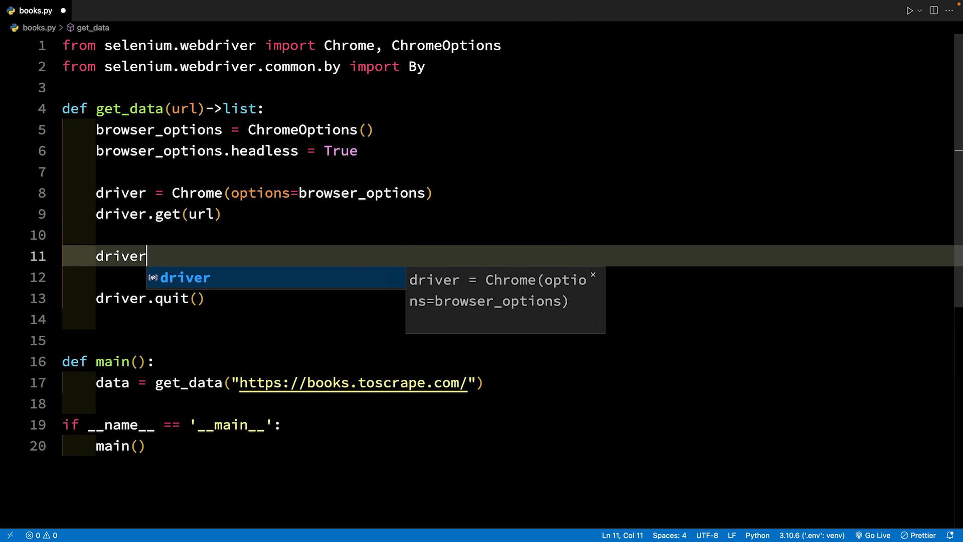
type(".find_element()")
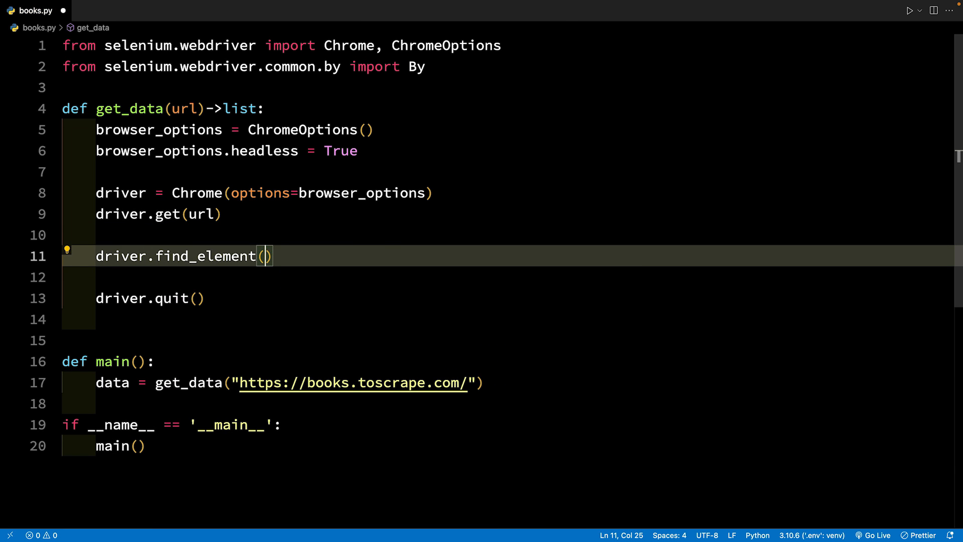
type("By.LINK_TEXT, \"")
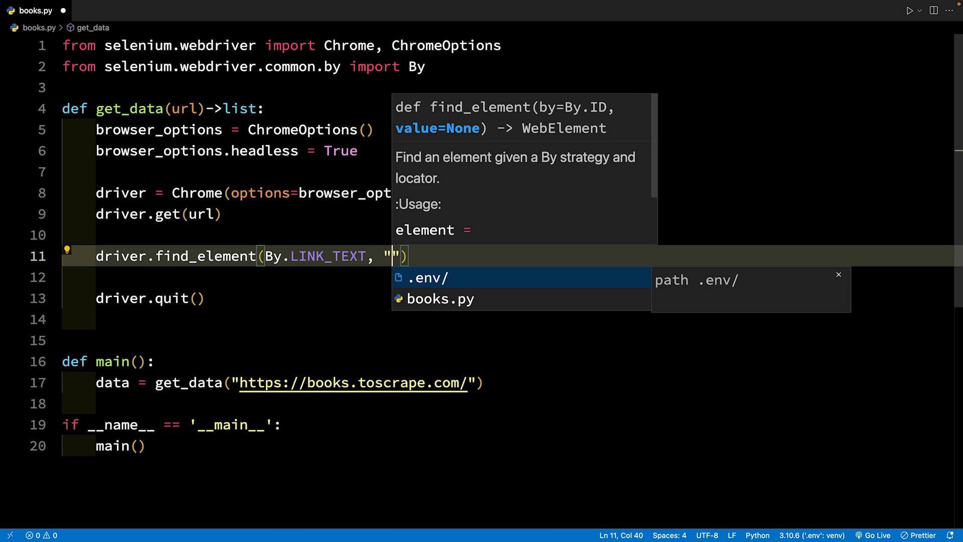
type("Humor")
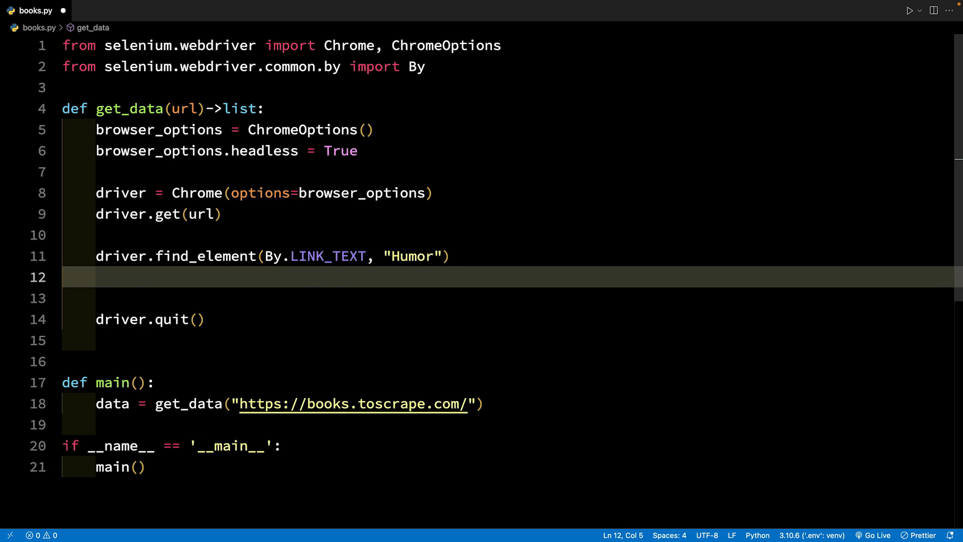
type("element =")
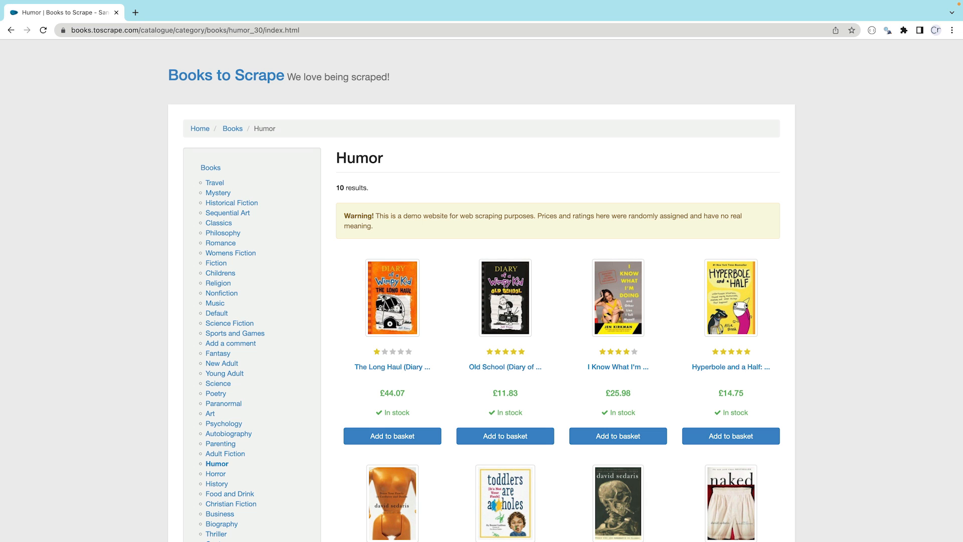
Inspect the first Humor book cover to reveal its article.product_pod element
right_click(392, 298)
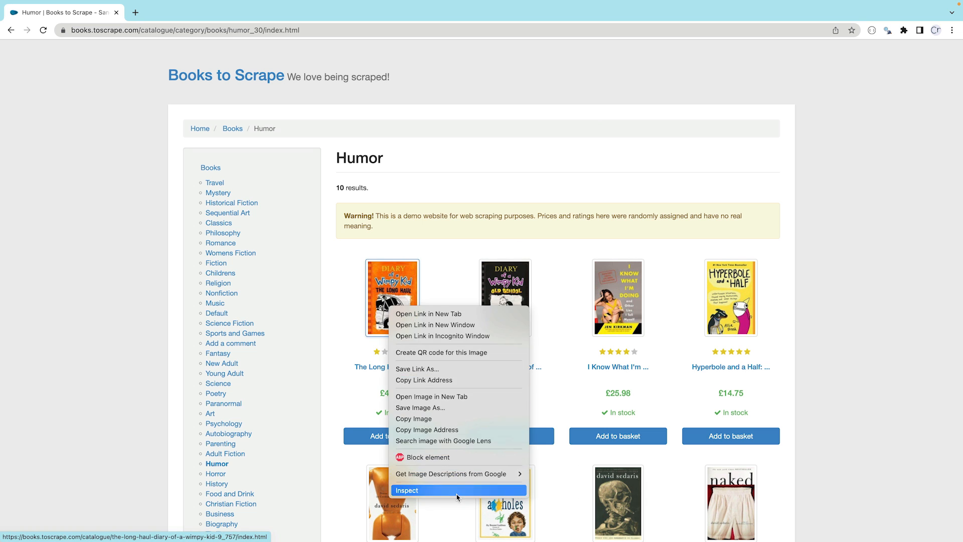
left_click(407, 489)
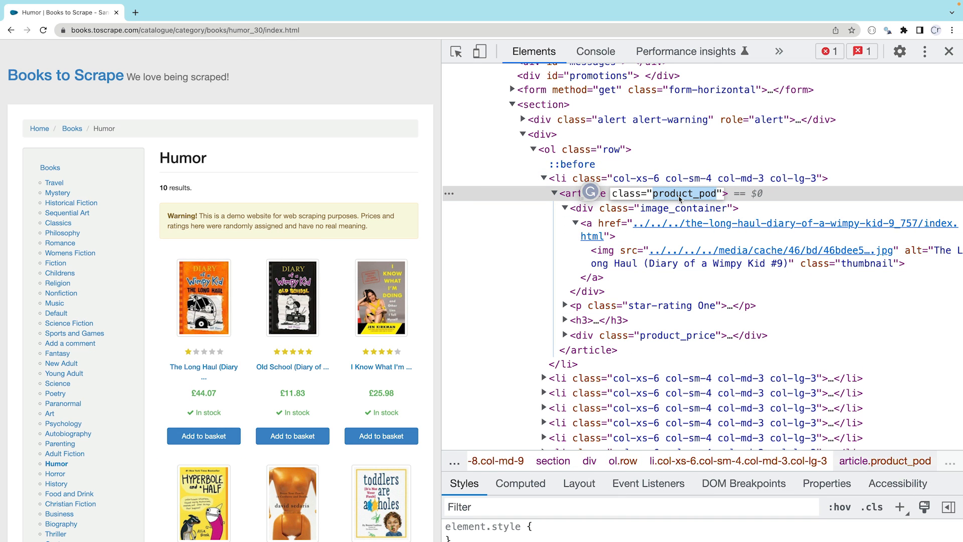
mouse_move(548, 377)
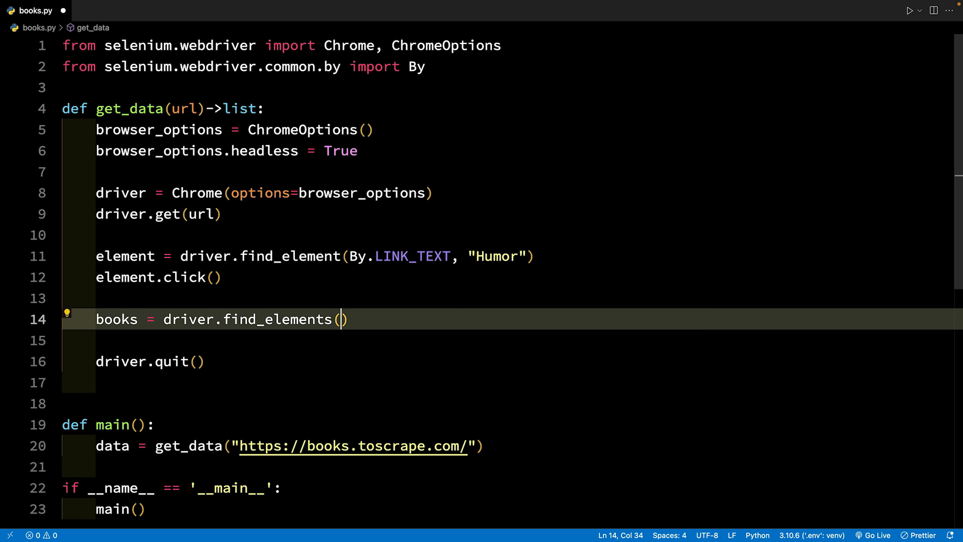
Collect '.product_pod' elements into books, add data = [], and start 'for book in books:'
type("By.CSS_SELECTOR,\"")
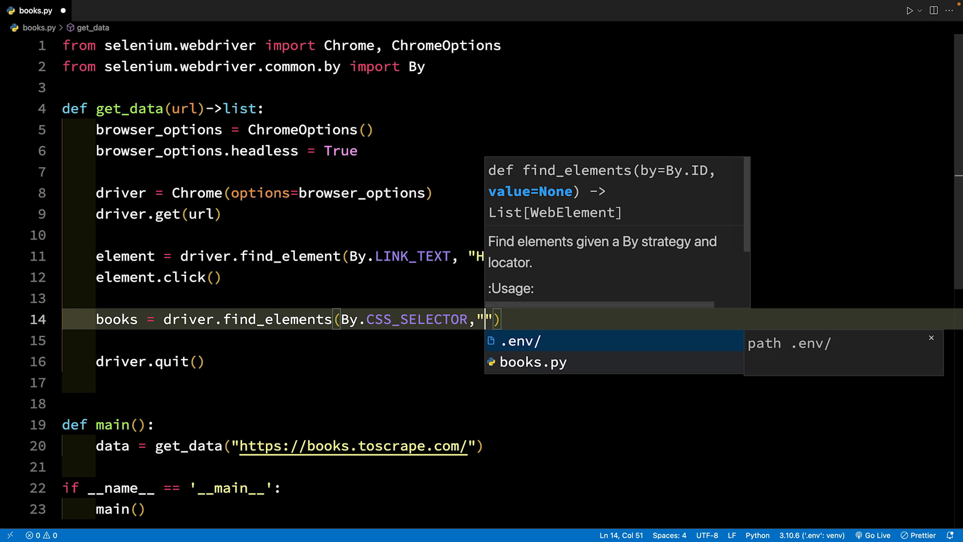
type(".product_pod")
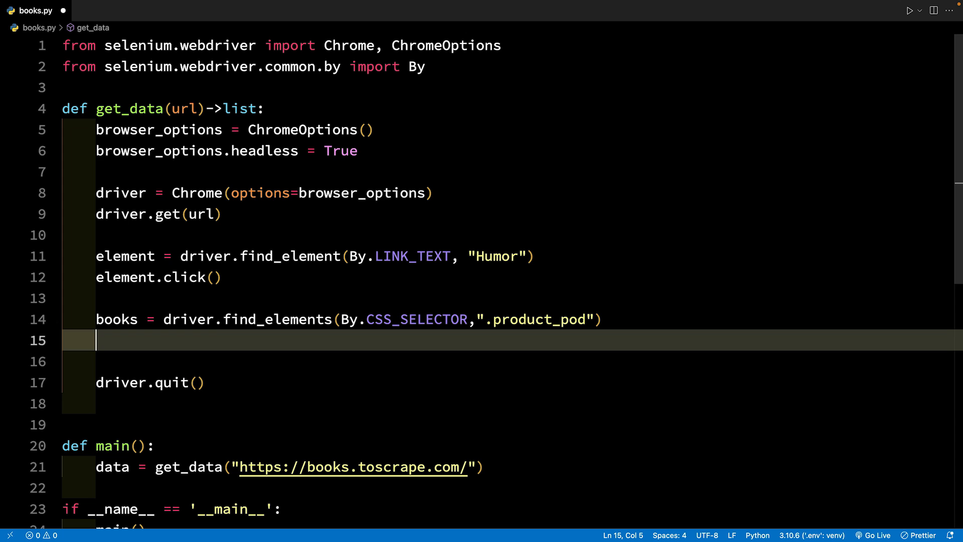
type("data = []")
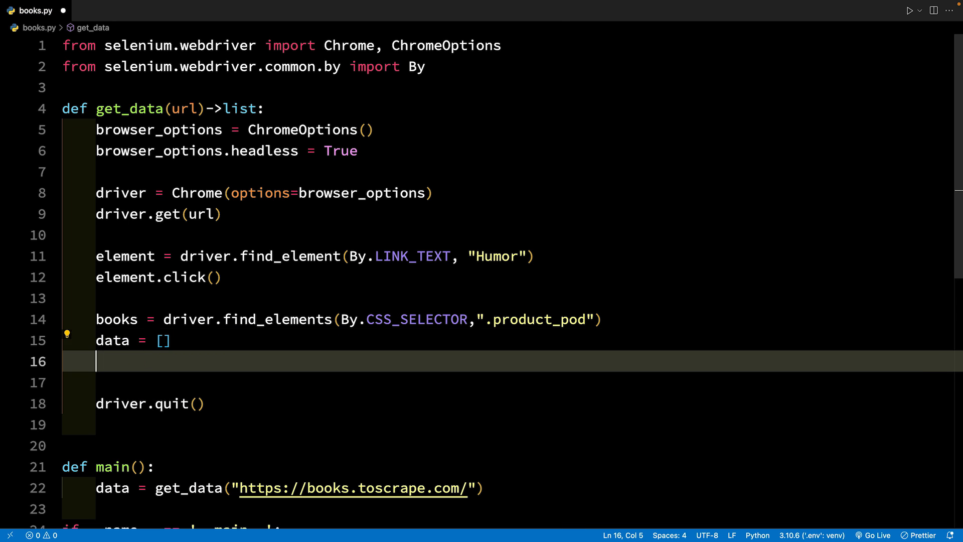
type("for book")
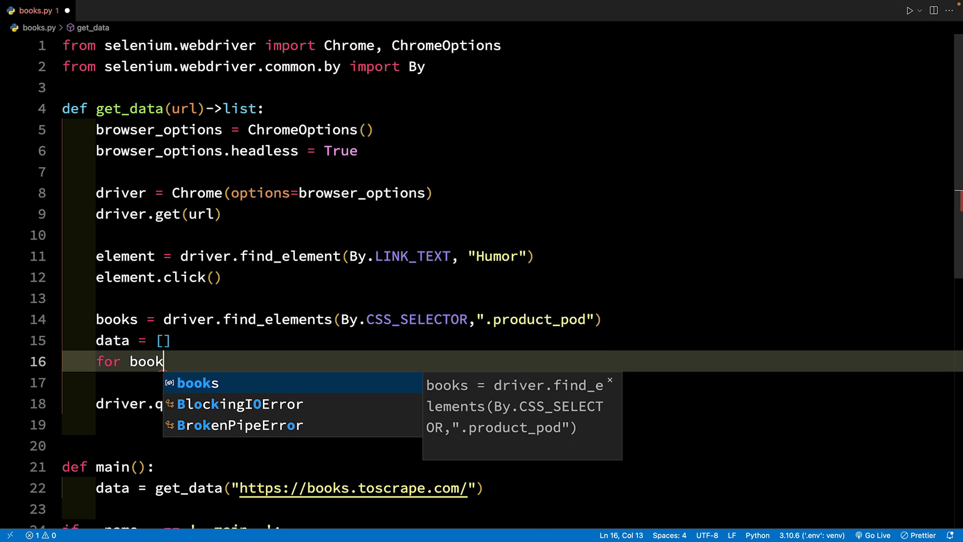
type("in books:")
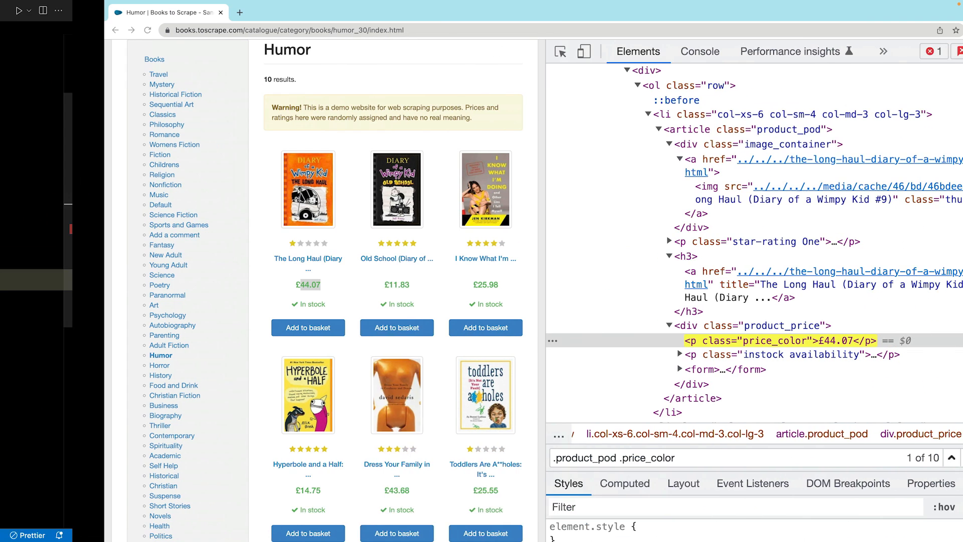
Inspect the first book's title and price, testing the 'h3 > a' and '.price_color' selectors
right_click(204, 257)
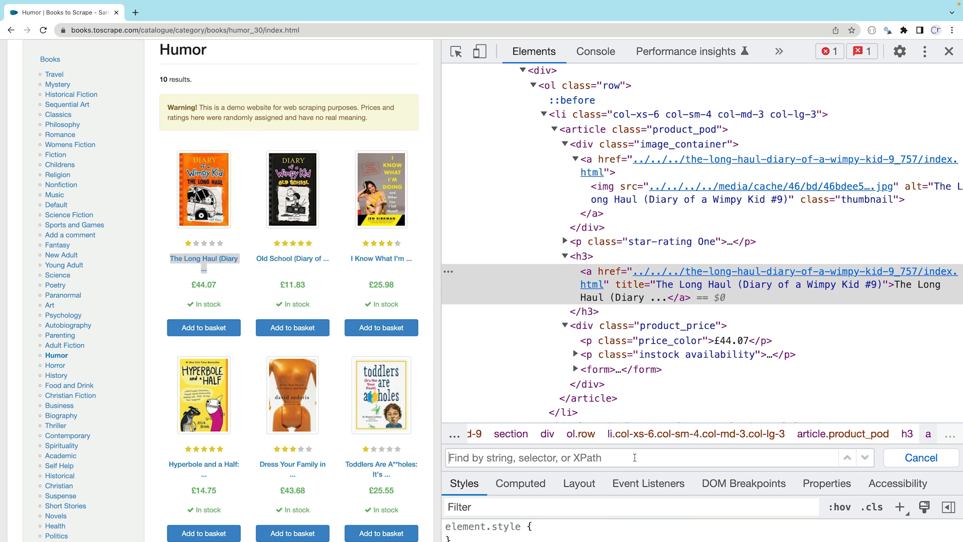
type("h3 > a")
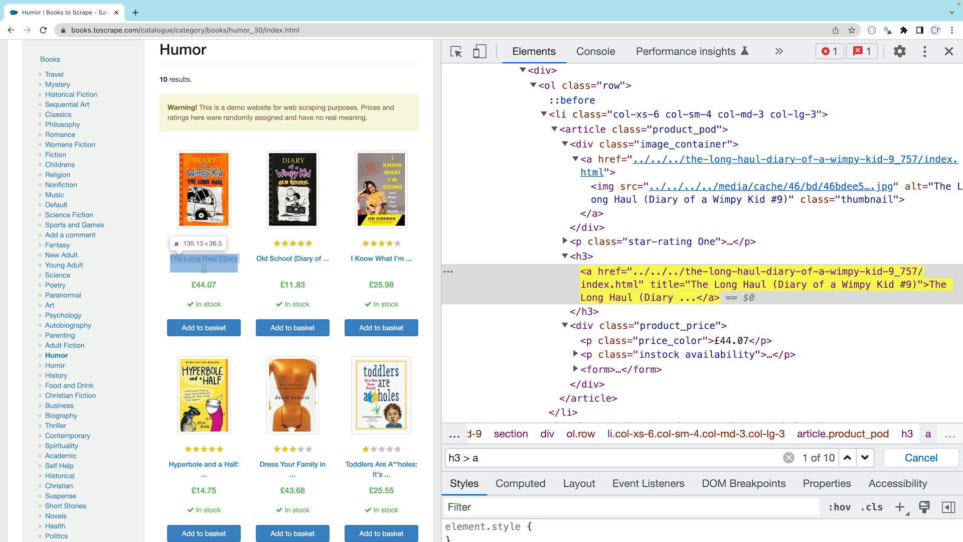
right_click(203, 285)
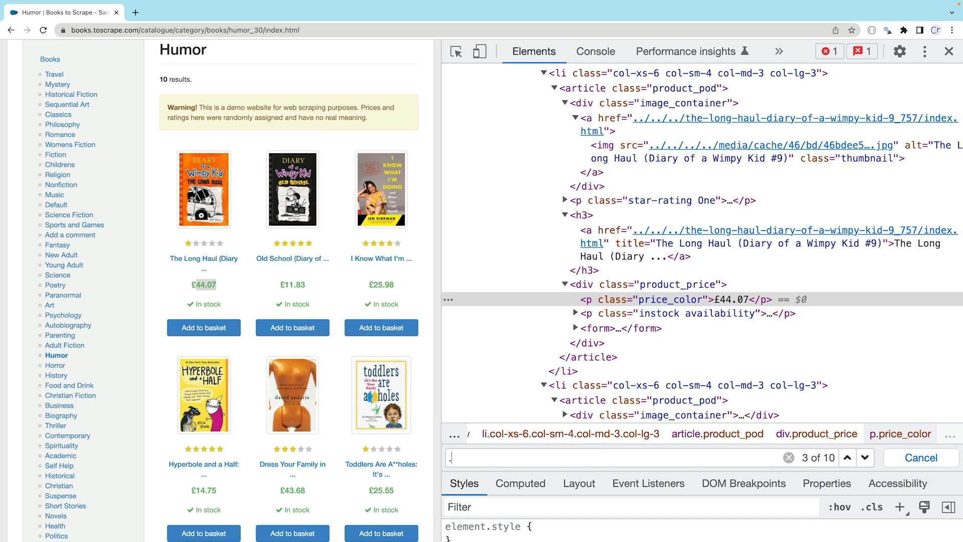
type(".price_color")
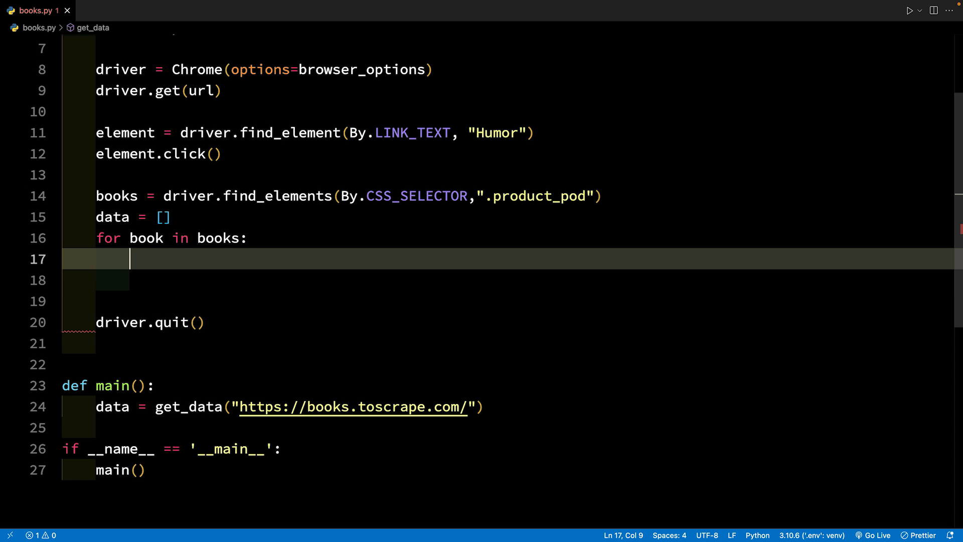
Find each book's title, '.price_color' price and '.instock.availability' stock elements inside the loop
type("title = boo")
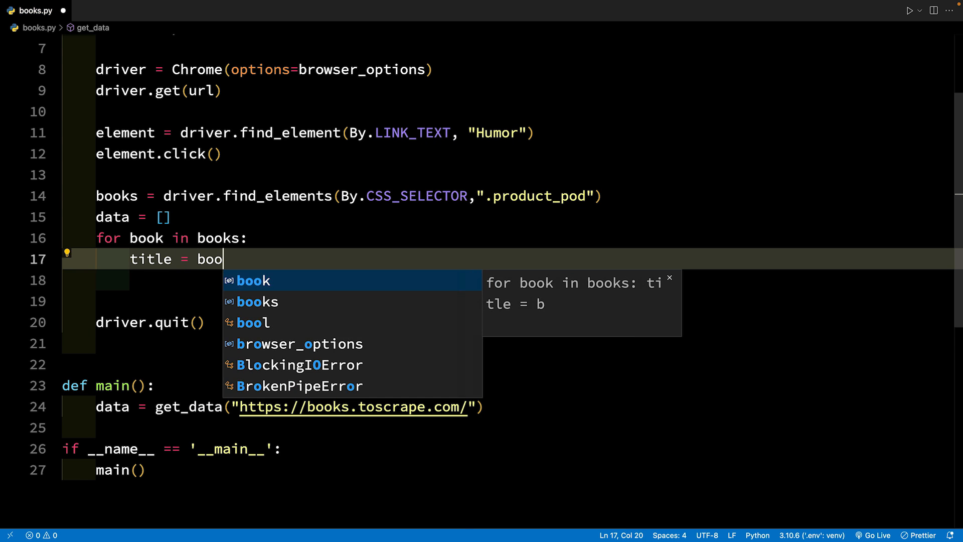
type(".find_element(By.CSS_SELECTOR,\"h3 > a")
left_click(512, 280)
type("price =")
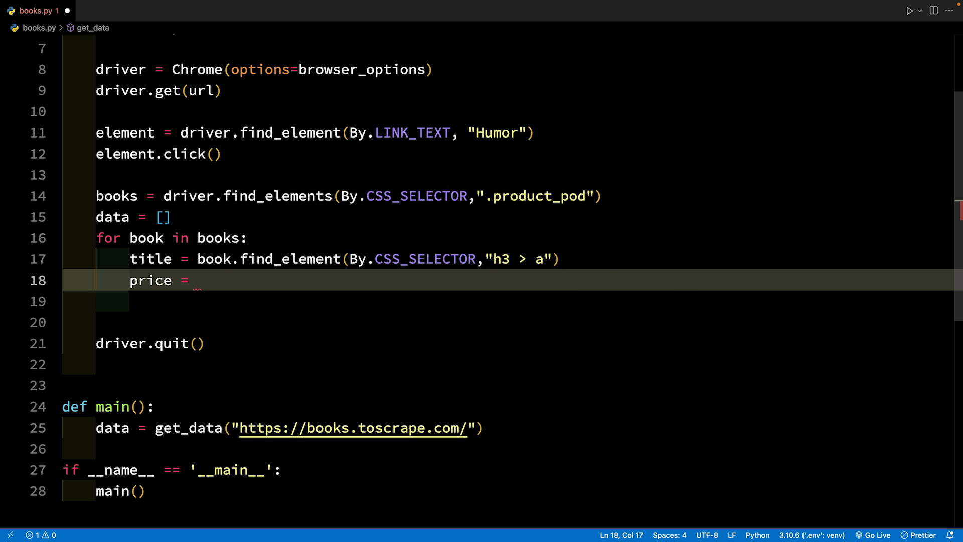
type("book.find_element(By.CSS_SELECTOR,")
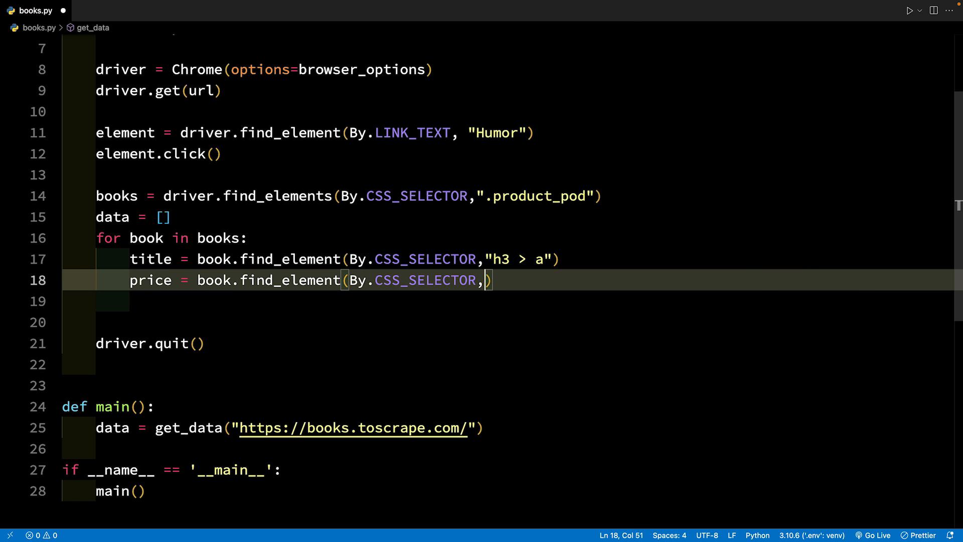
type("\".price_color\"")
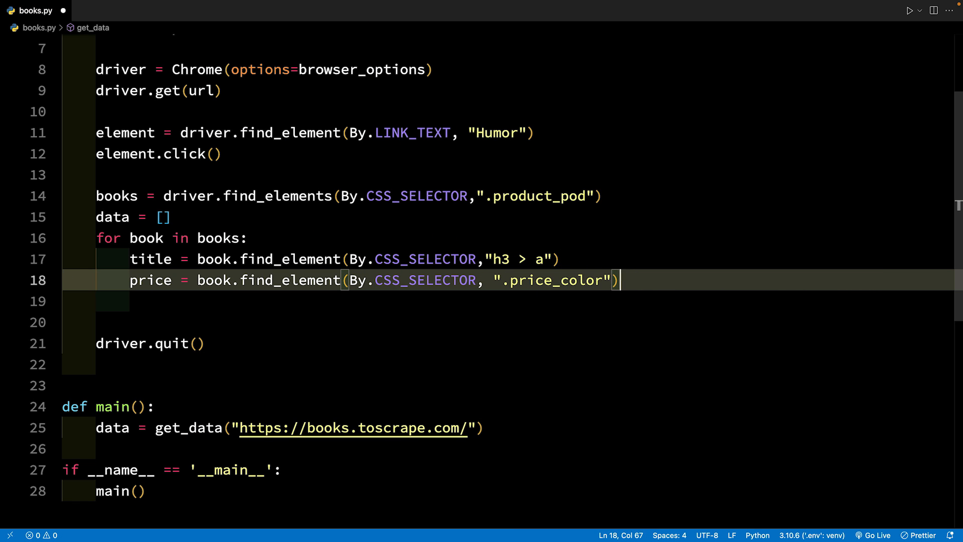
type("stock = book.find_element(")
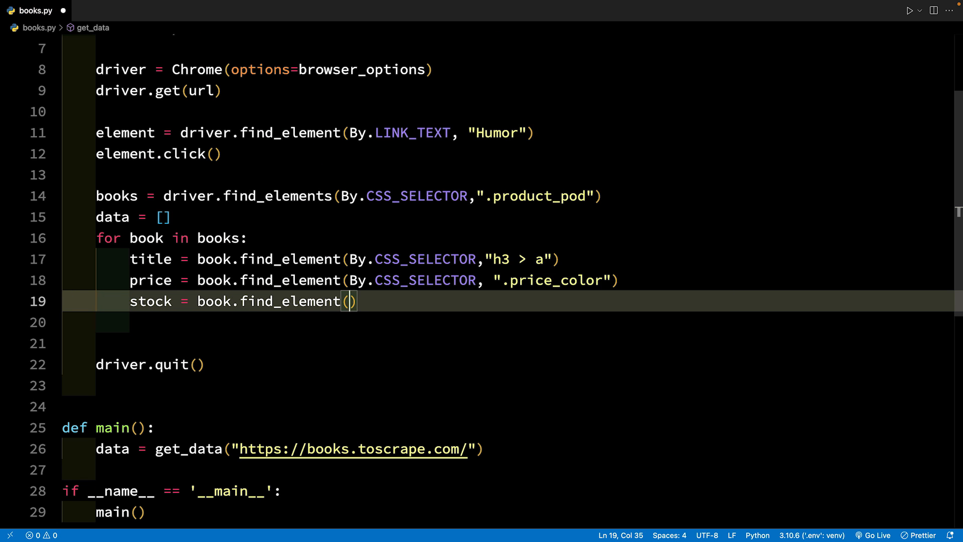
type("By.CSS_SELECTOR,\".instock.availability\")")
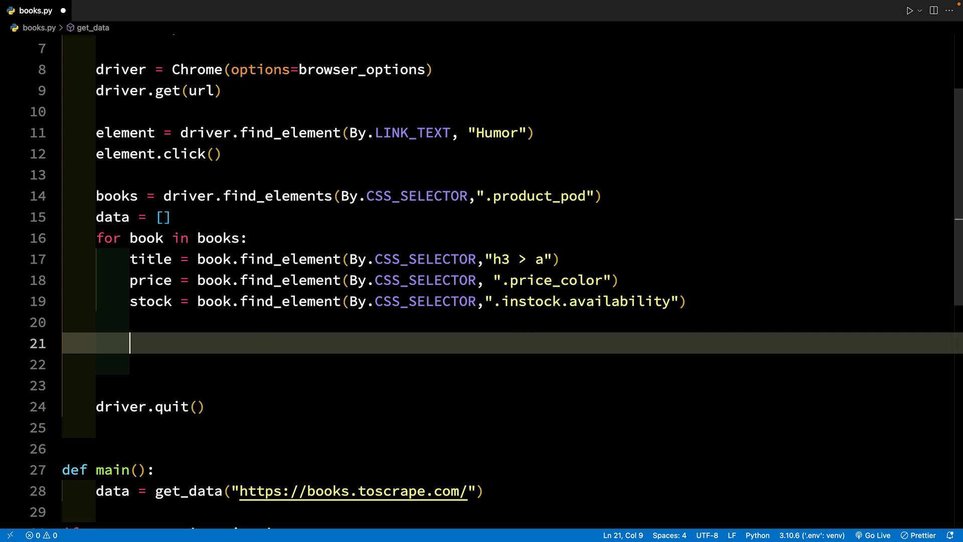
Build a book_item dictionary of title, price and stock, append it to data, and return data
type("book_item ={")
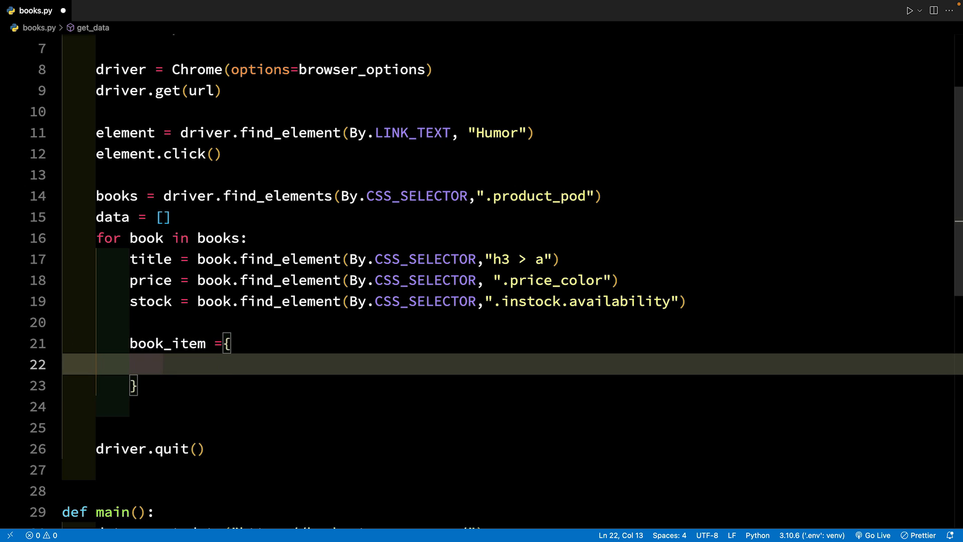
type("'title':")
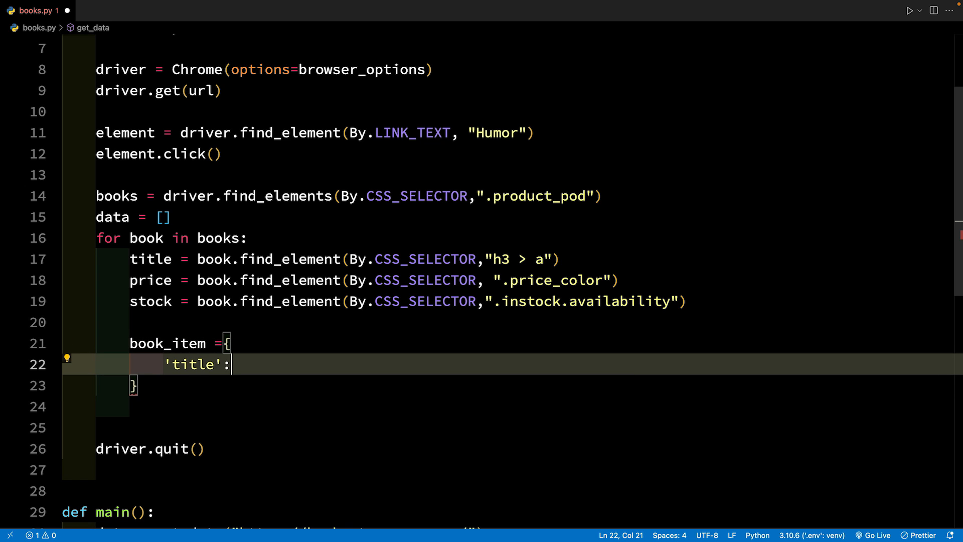
type("title.get_attribute(name")
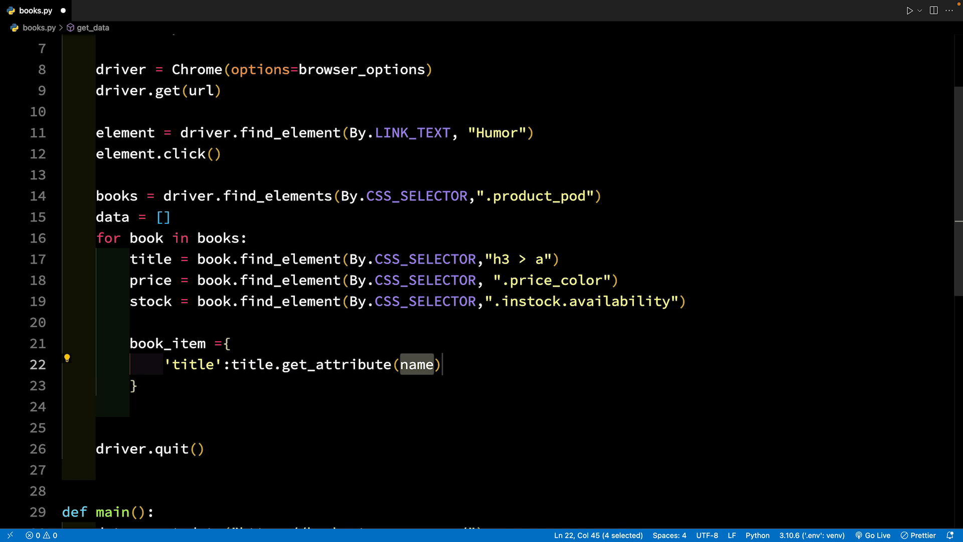
type("\"title\"")
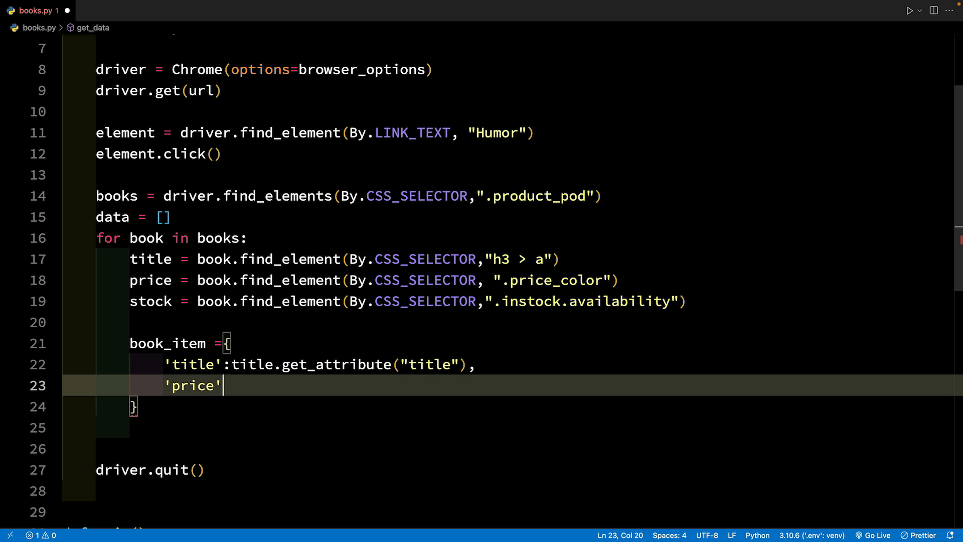
type(":price.text,")
type("'st")
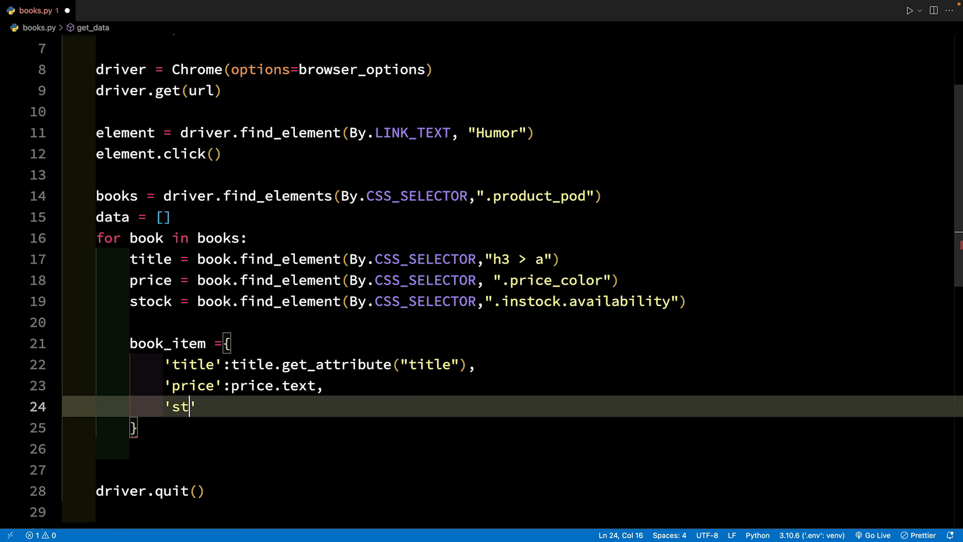
type("ock':stock.text")
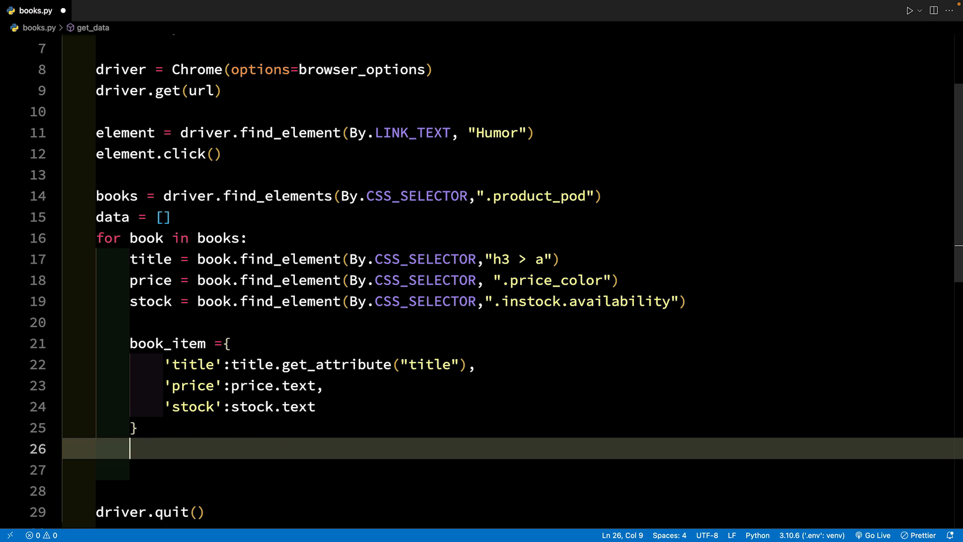
type("data.append(object)")
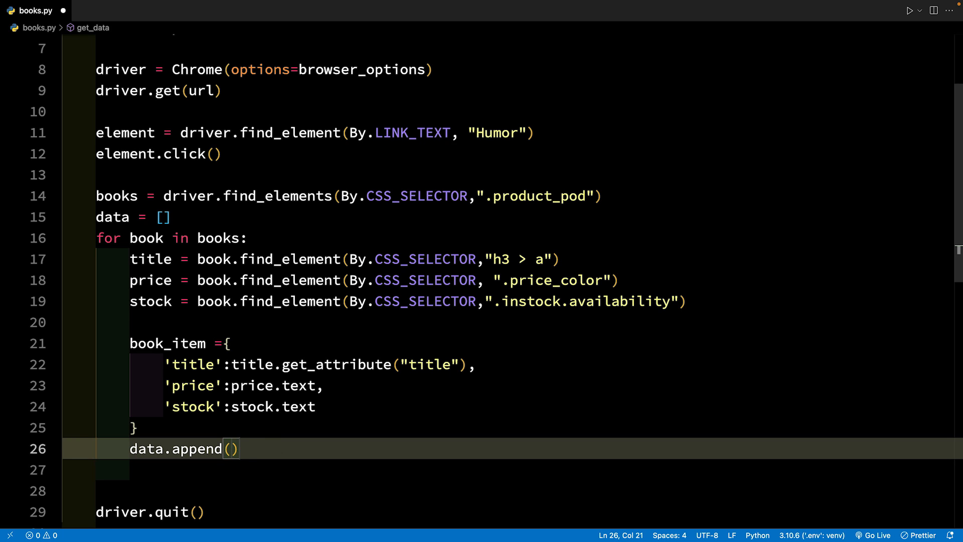
type("book_item")
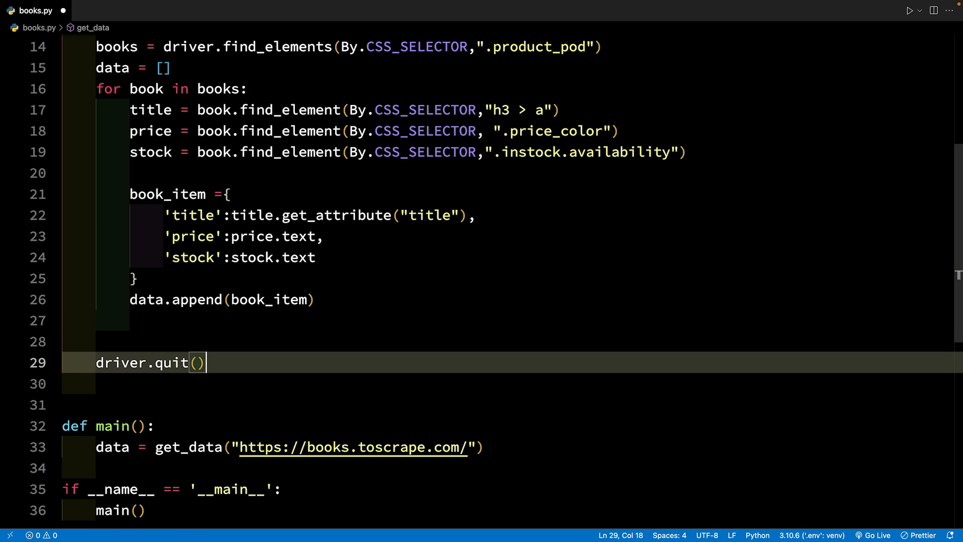
type("return data")
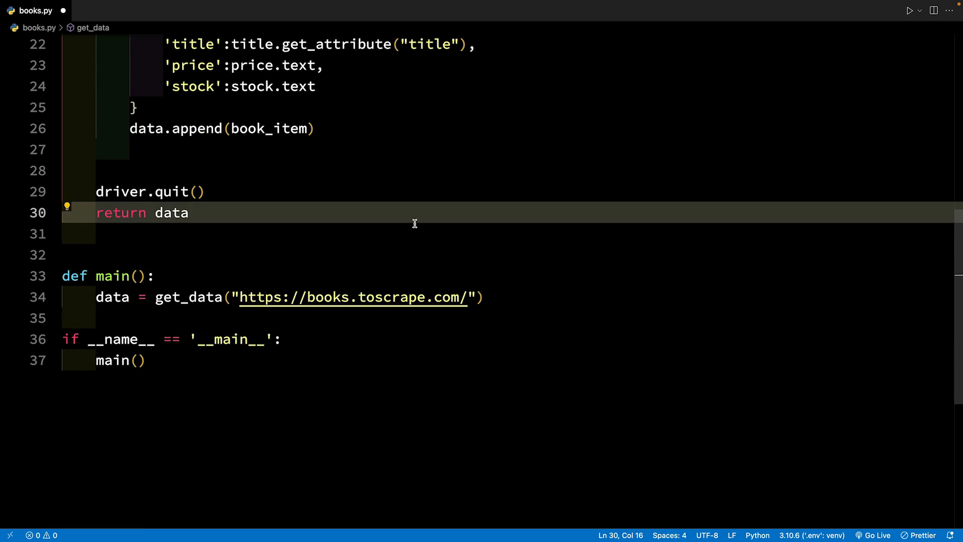
Print data and run 'python3 books.py' in the terminal
type("print(data)")
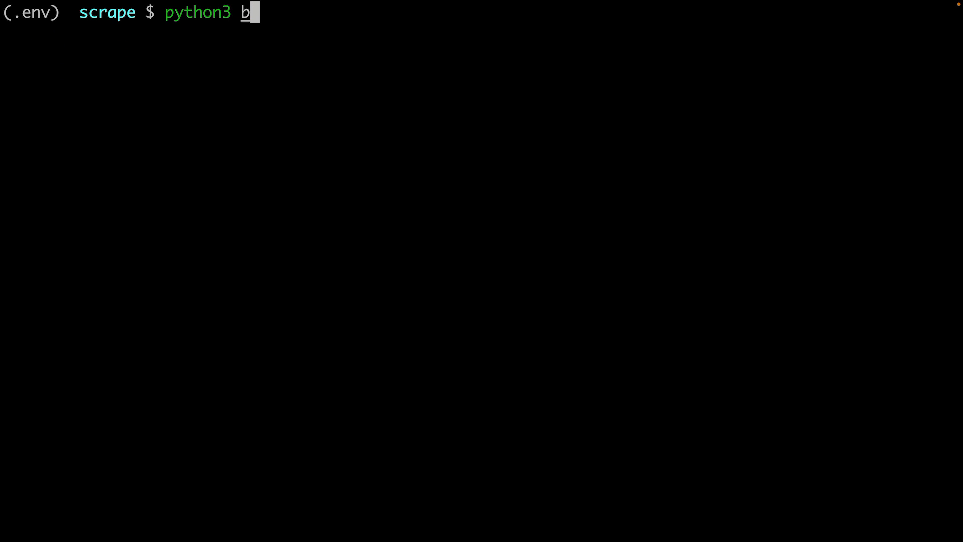
type("ooks.py")
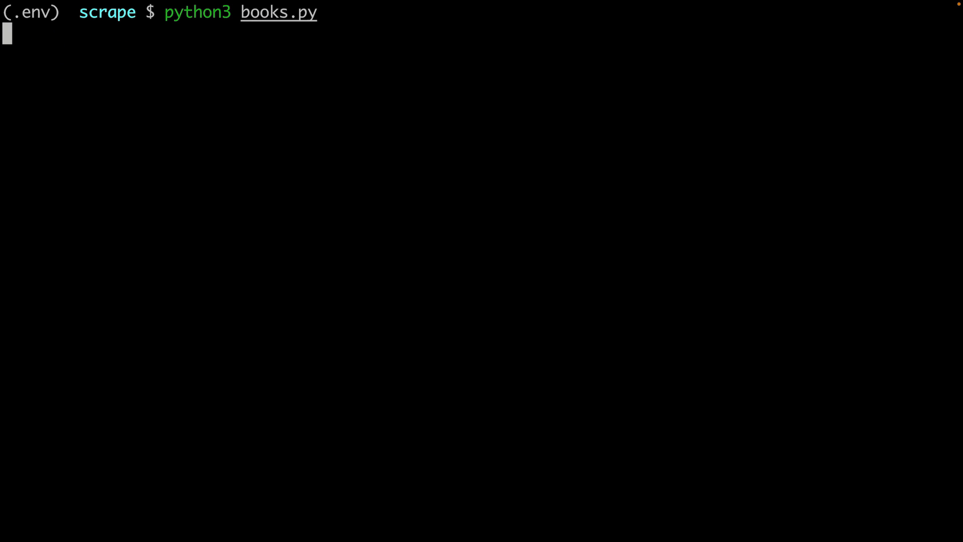